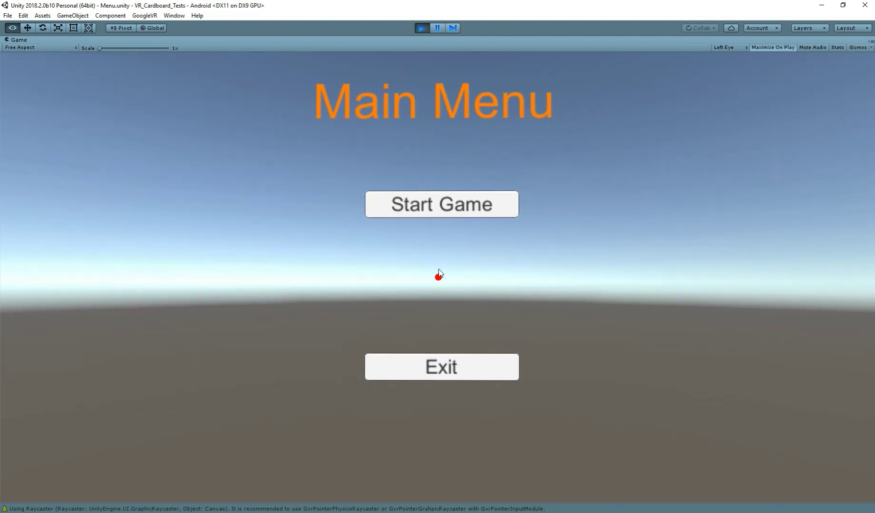
# - Play the Menu scene and launch the game from the Start Game button so scene 01 loads
pyautogui.click(441, 274)
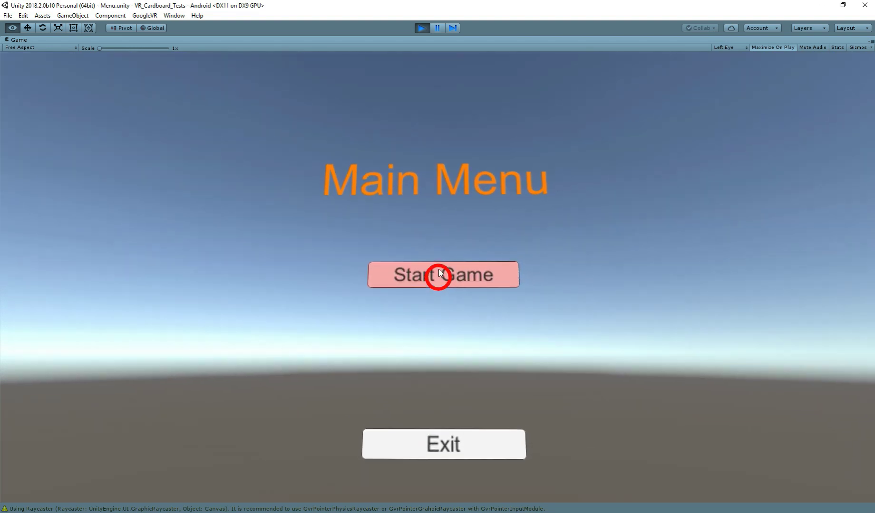
pyautogui.click(442, 275)
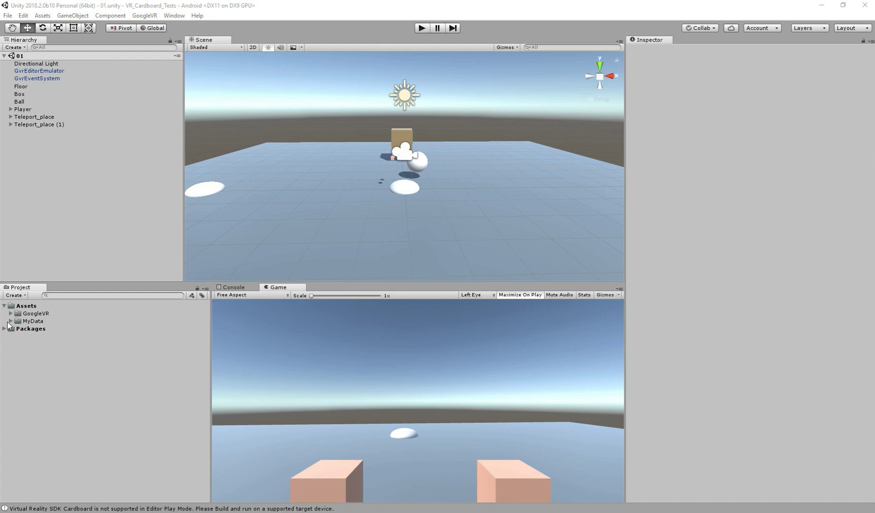
# - Create a scene named Menu in MyData > _Scenes and open it
pyautogui.click(9, 321)
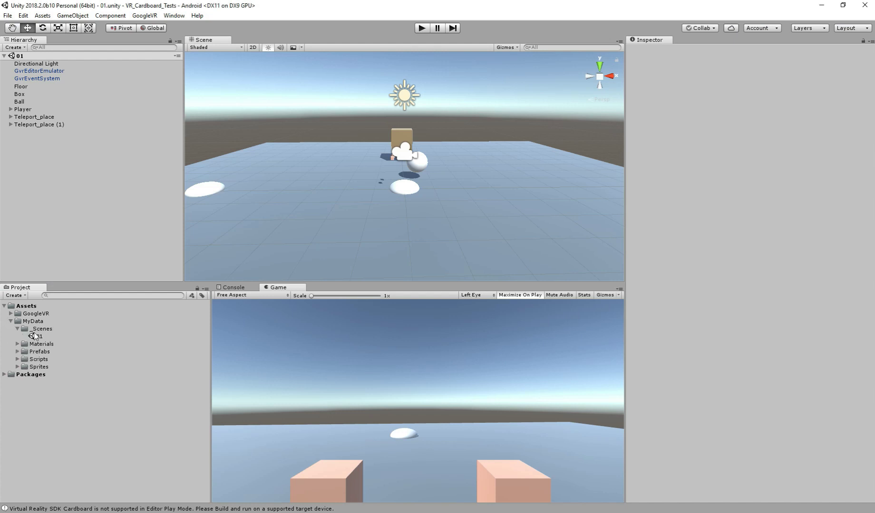
pyautogui.click(39, 336)
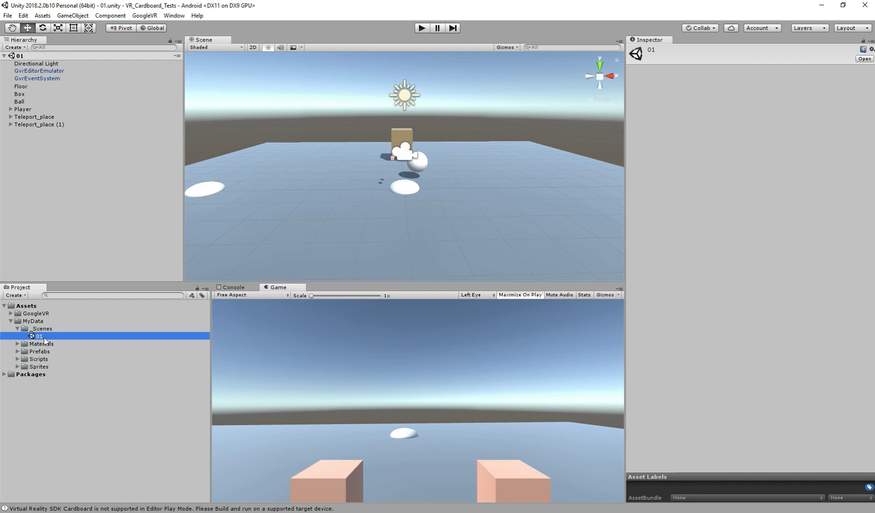
pyautogui.rightClick(42, 329)
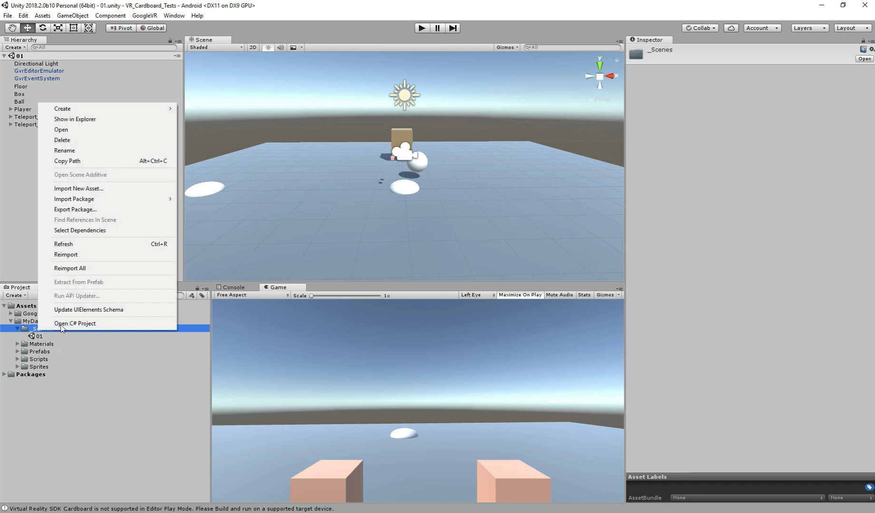
pyautogui.moveTo(62, 108)
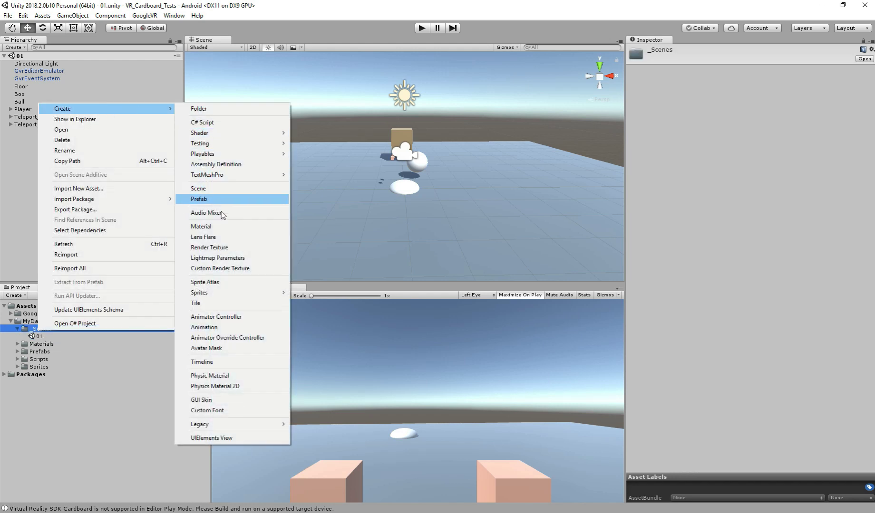
pyautogui.click(198, 188)
pyautogui.write('Menu')
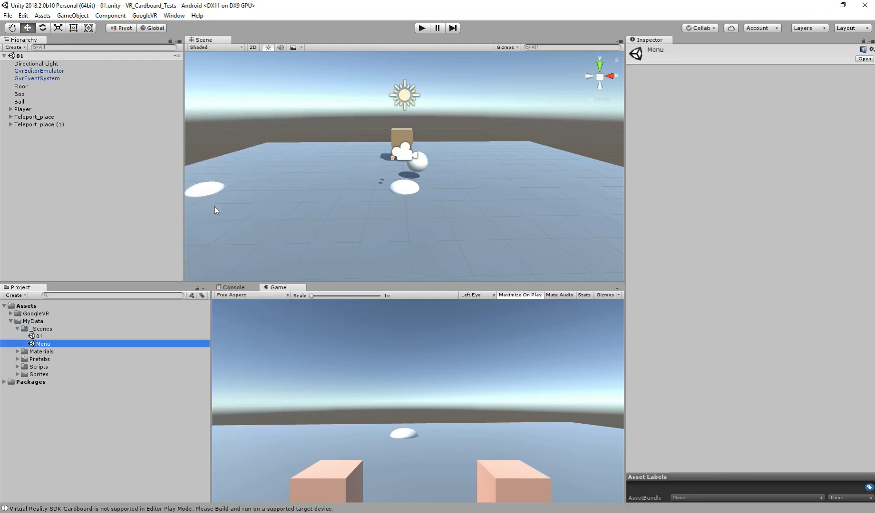
pyautogui.doubleClick(43, 344)
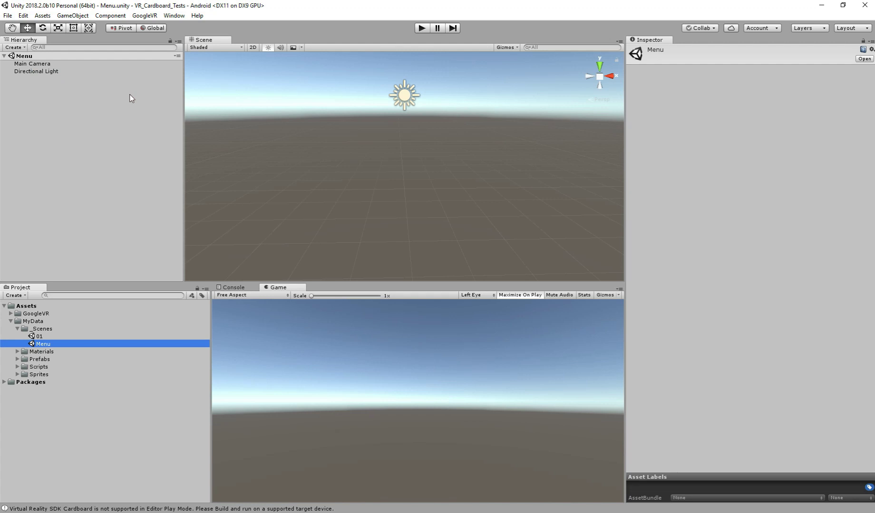
pyautogui.moveTo(562, 201)
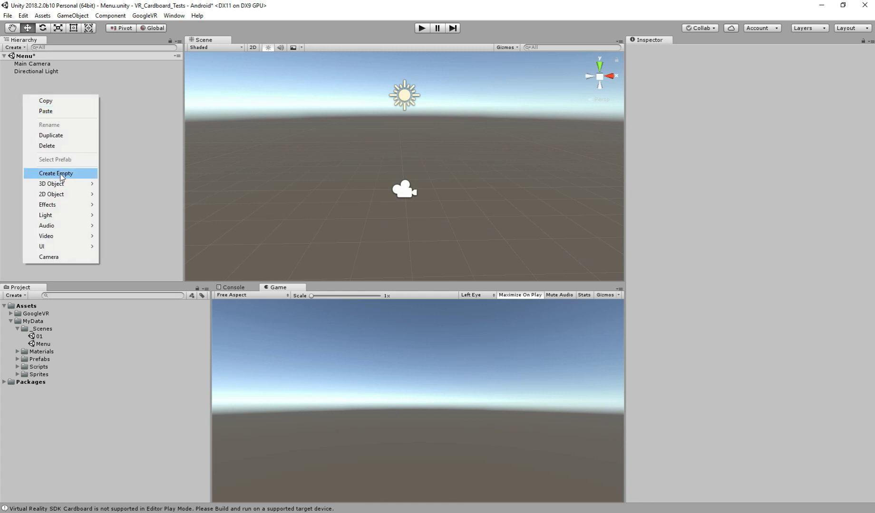
# - Create an empty object named Player in the Hierarchy to hold Main Camera
pyautogui.click(55, 174)
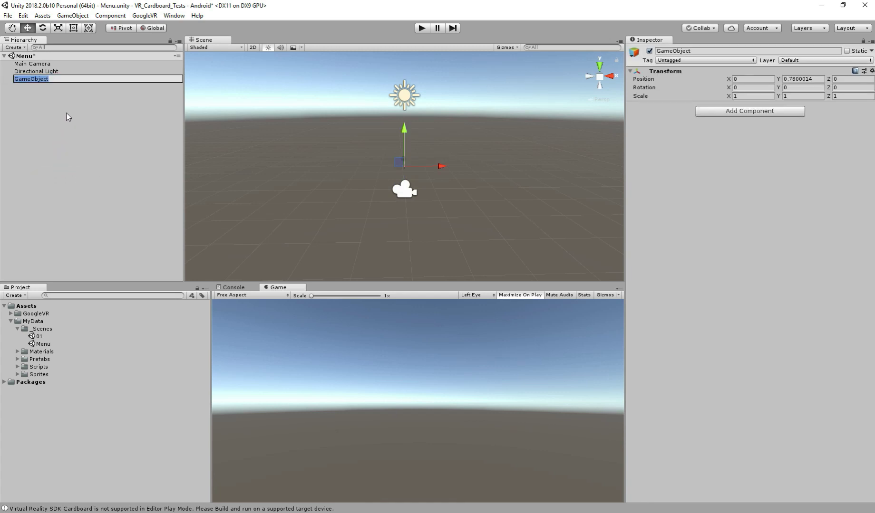
pyautogui.write('Player')
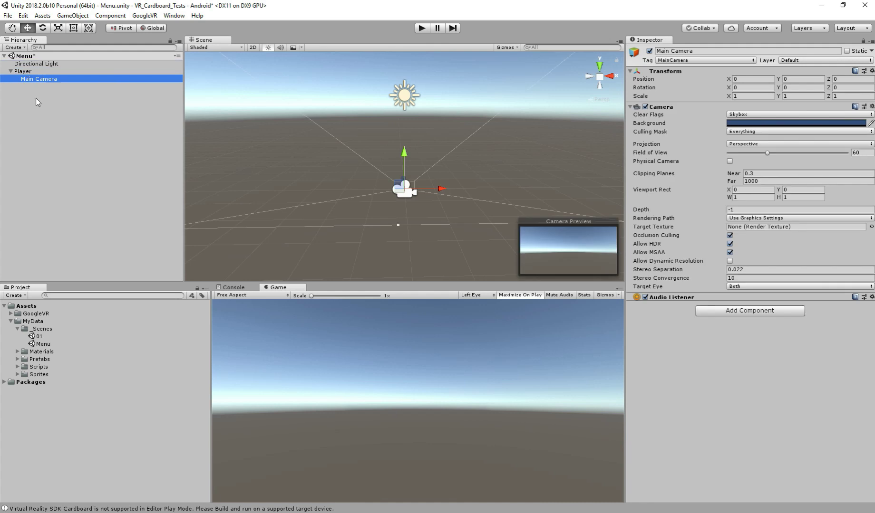
pyautogui.moveTo(50, 118)
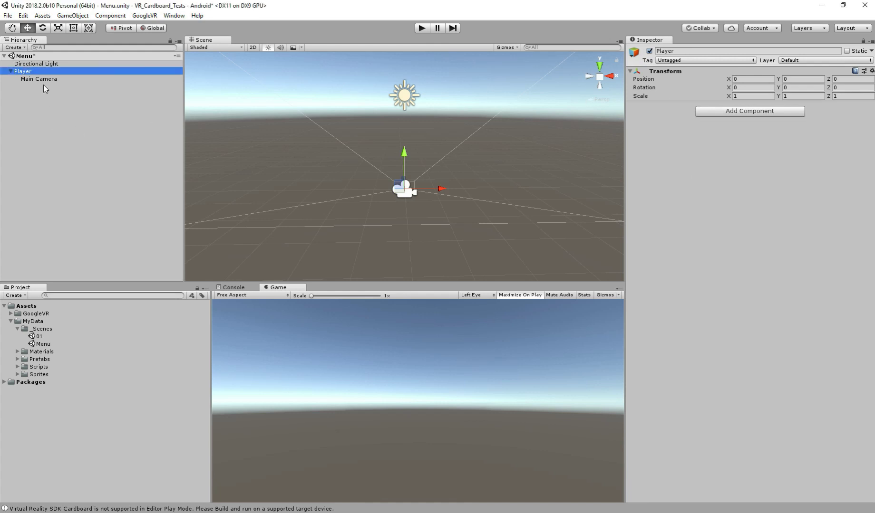
# - Add a GvrPointerPhysicsRaycaster component to Main Camera
pyautogui.click(38, 78)
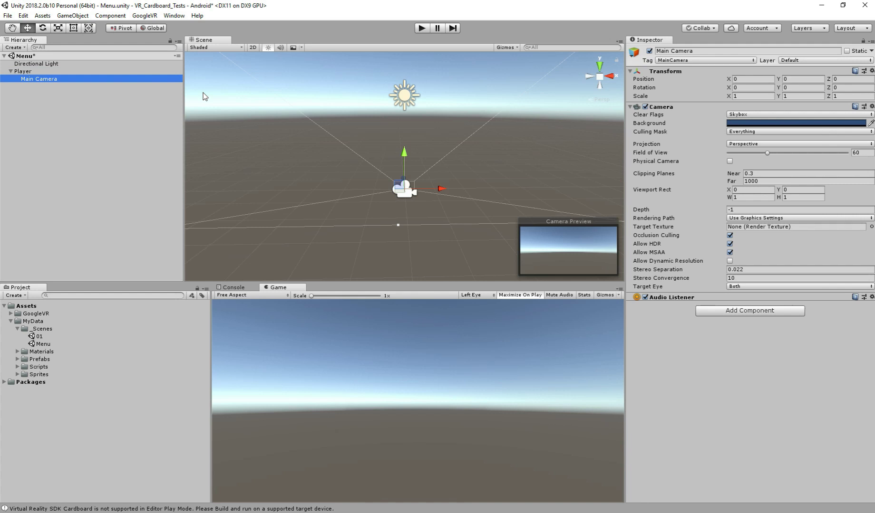
pyautogui.write('ph')
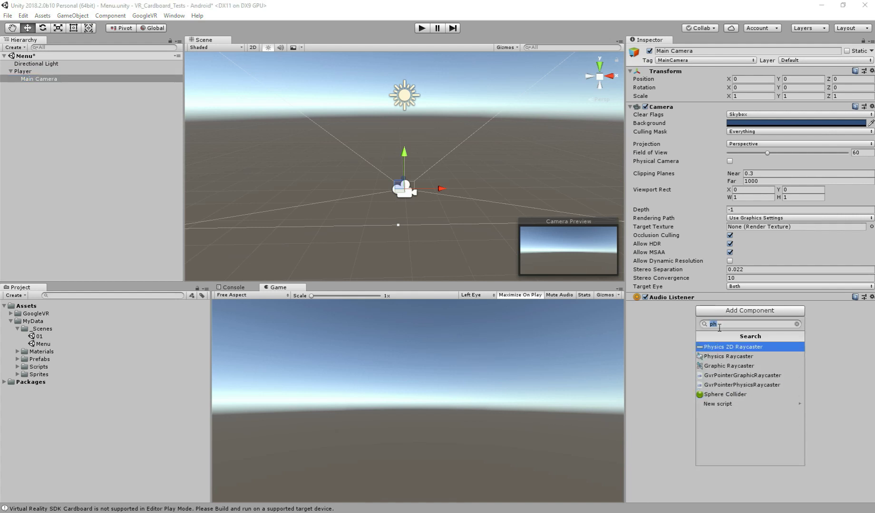
pyautogui.write('ray')
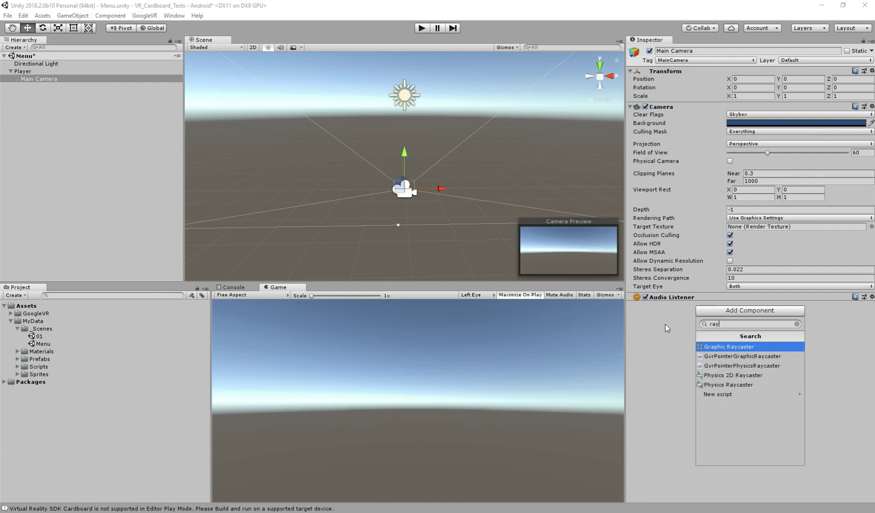
pyautogui.click(741, 365)
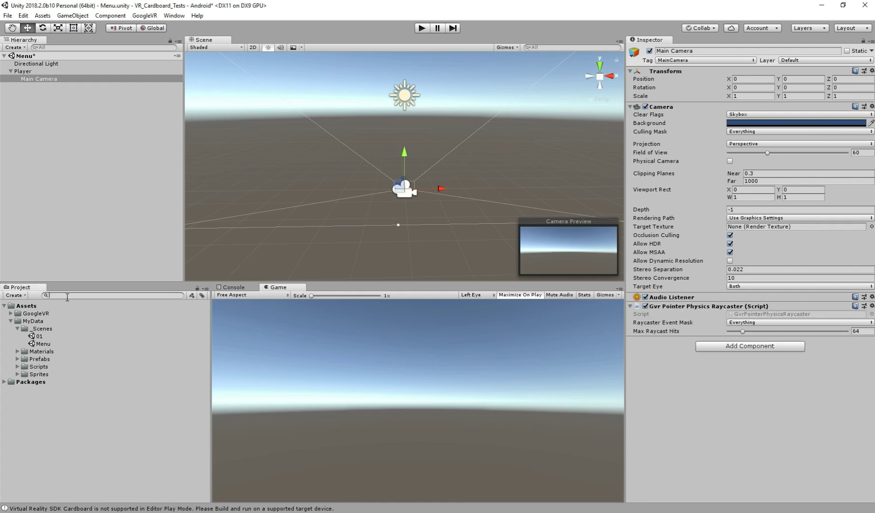
# - Find the GvrReticlePointer prefab and place it under Main Camera
pyautogui.write('poin')
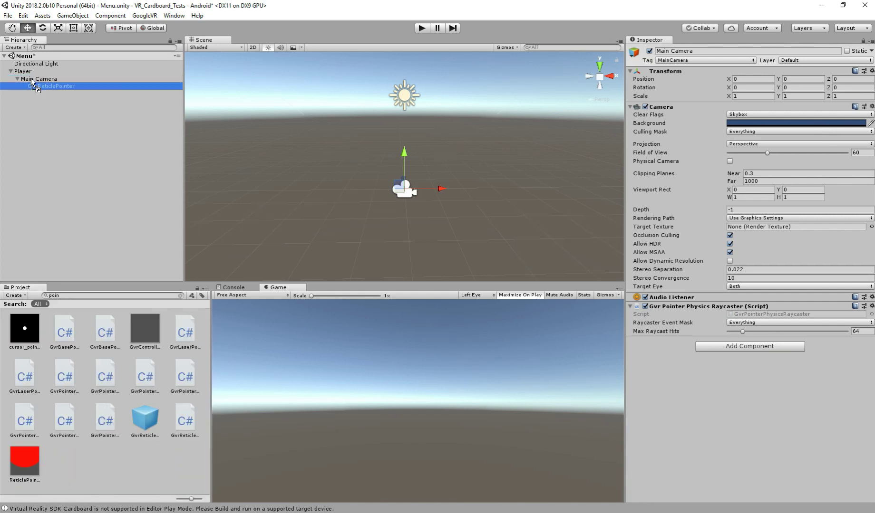
pyautogui.click(53, 86)
pyautogui.write('emul')
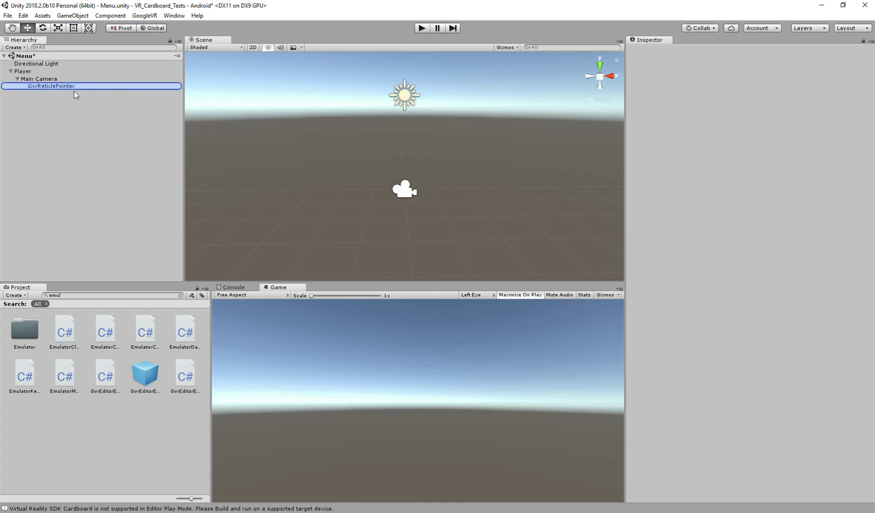
# - Drag the GvrEditorEmulator and GvrEventSystem prefabs into the Hierarchy and collapse Player
pyautogui.click(48, 70)
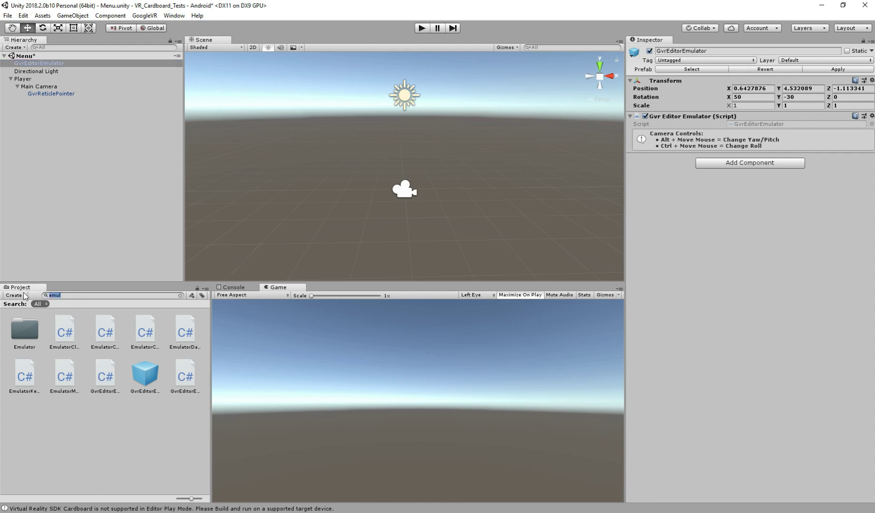
pyautogui.write('eve')
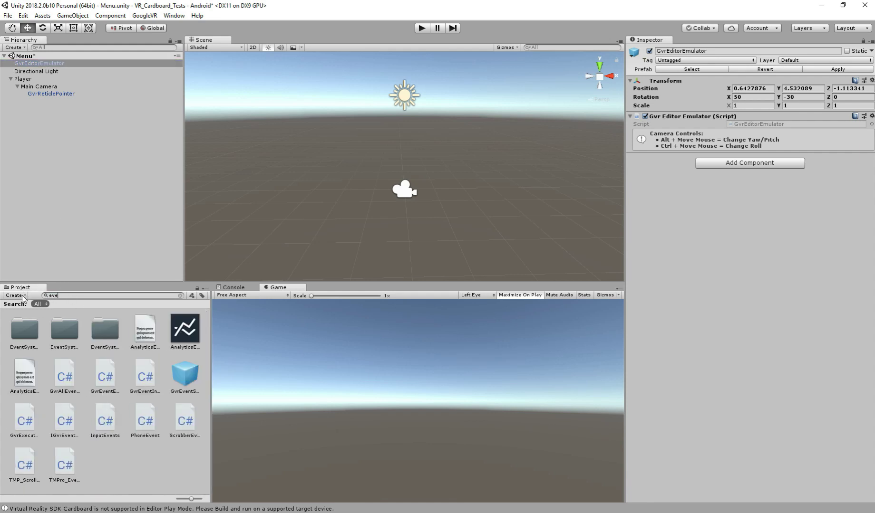
pyautogui.click(39, 63)
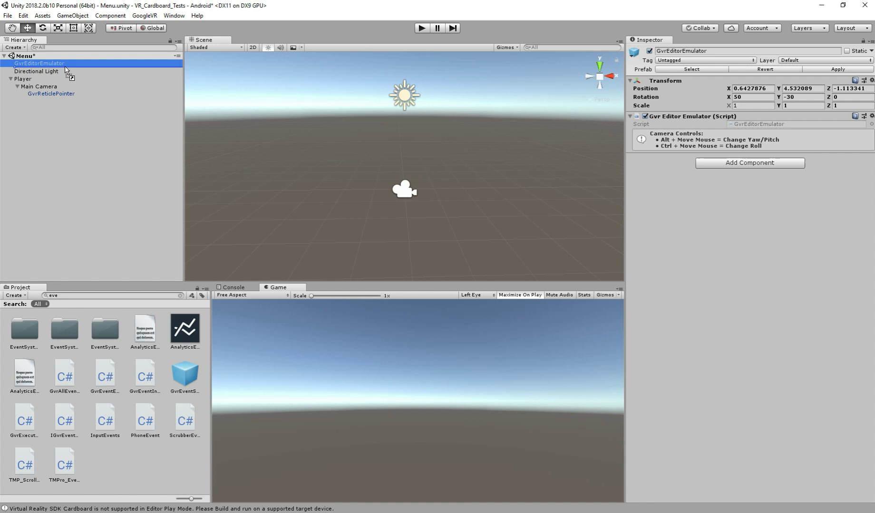
pyautogui.click(37, 71)
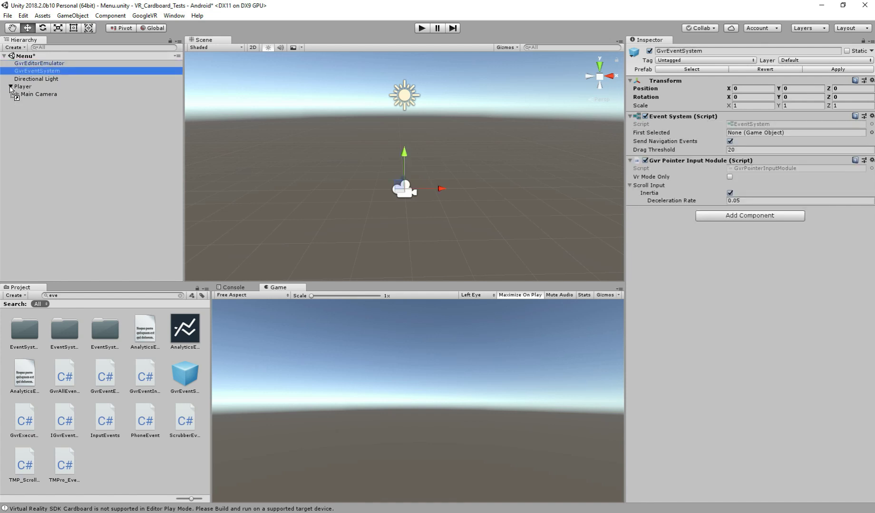
pyautogui.click(10, 87)
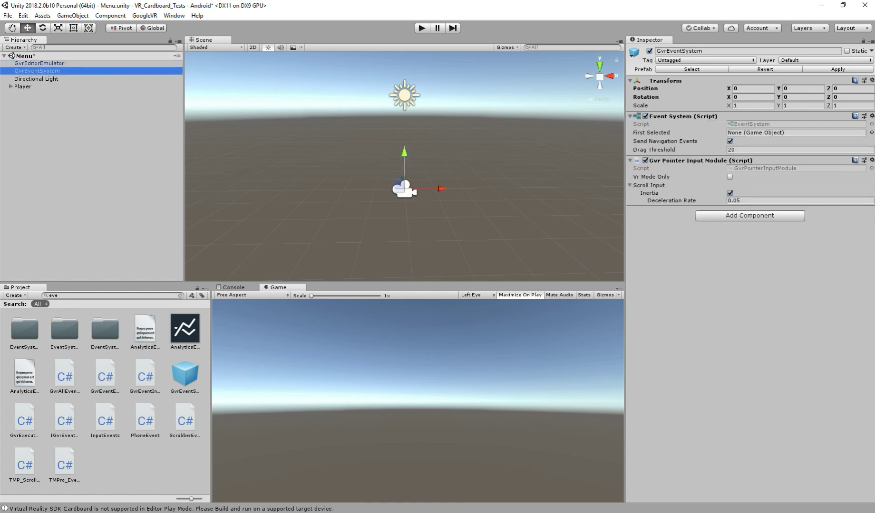
pyautogui.click(28, 133)
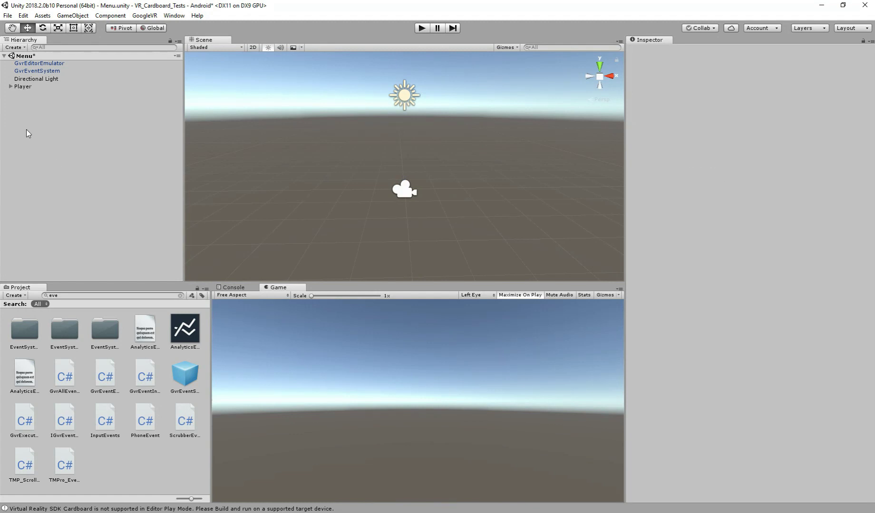
# - Add a UI Text, set its Canvas to World Space and zero the canvas position
pyautogui.rightClick(27, 133)
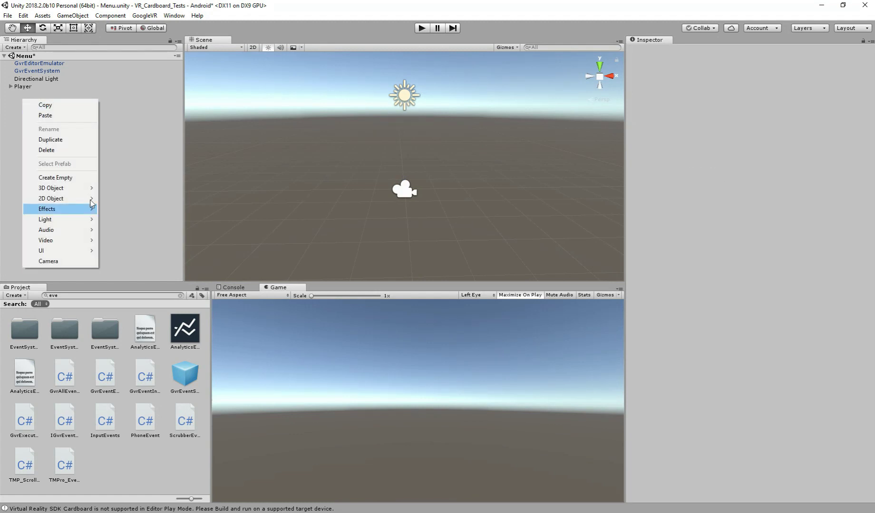
pyautogui.moveTo(41, 251)
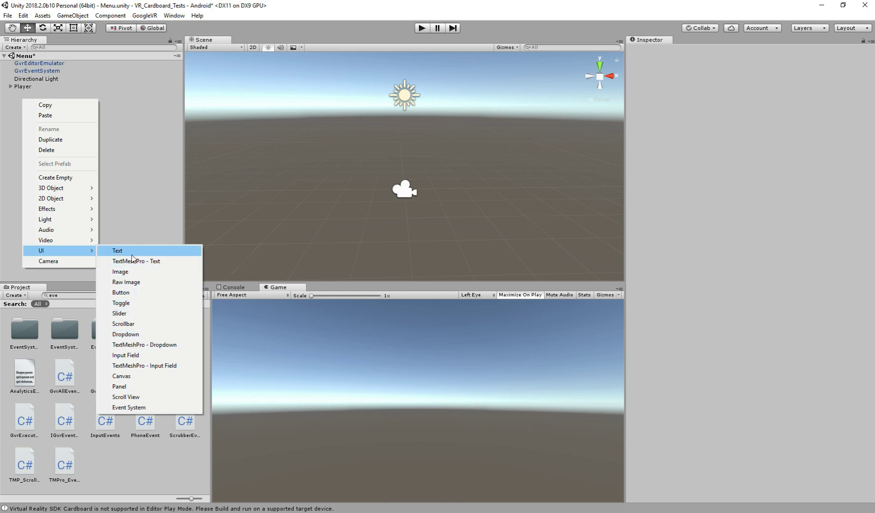
pyautogui.click(117, 251)
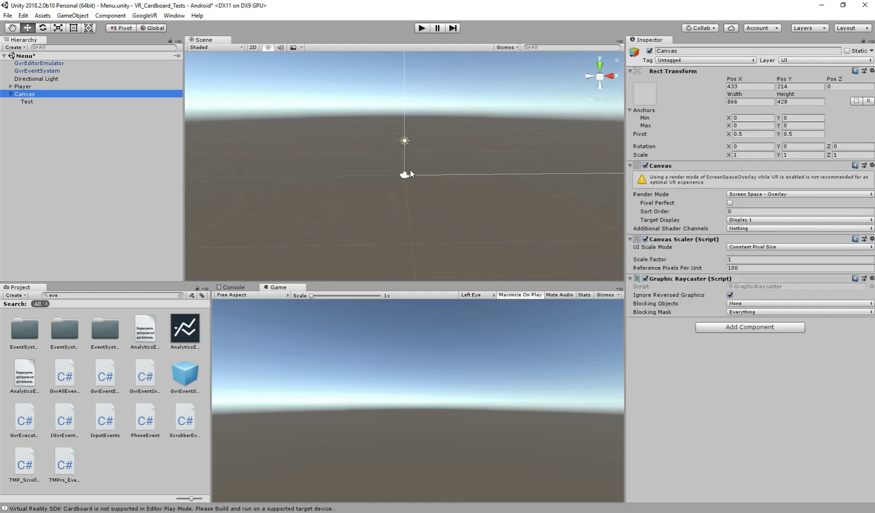
pyautogui.click(798, 194)
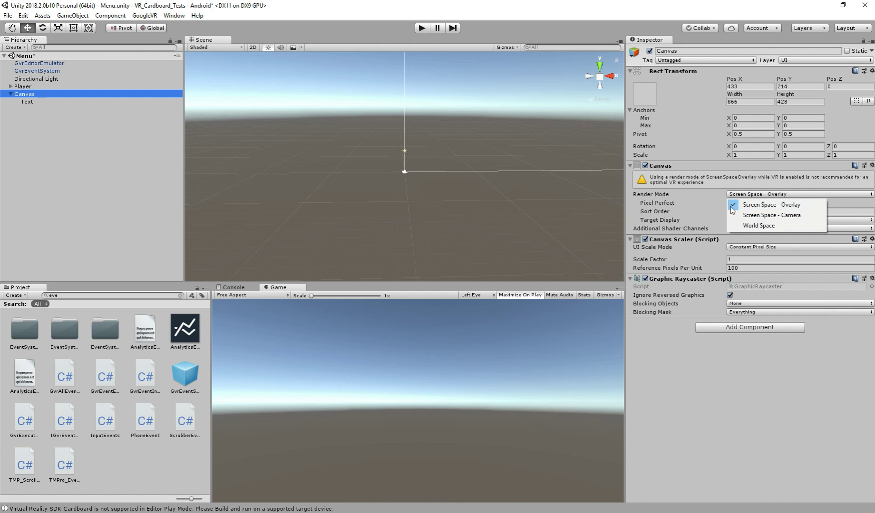
pyautogui.moveTo(758, 225)
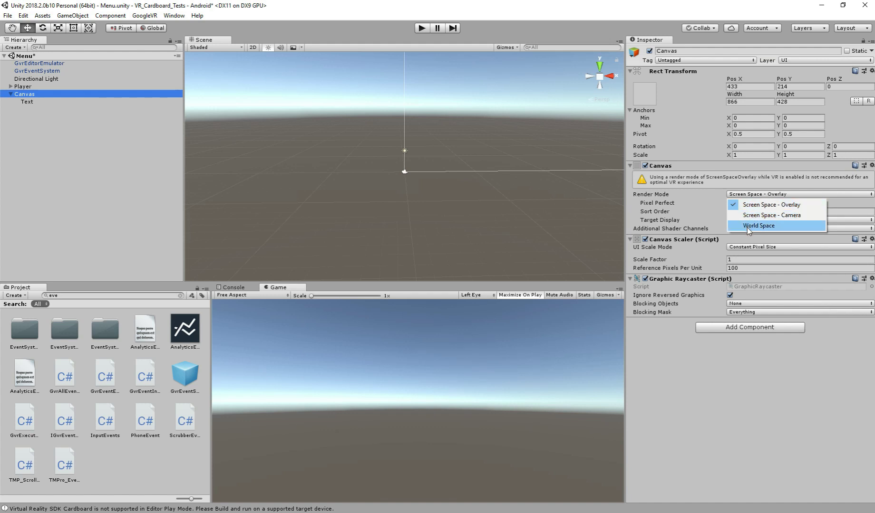
pyautogui.click(760, 225)
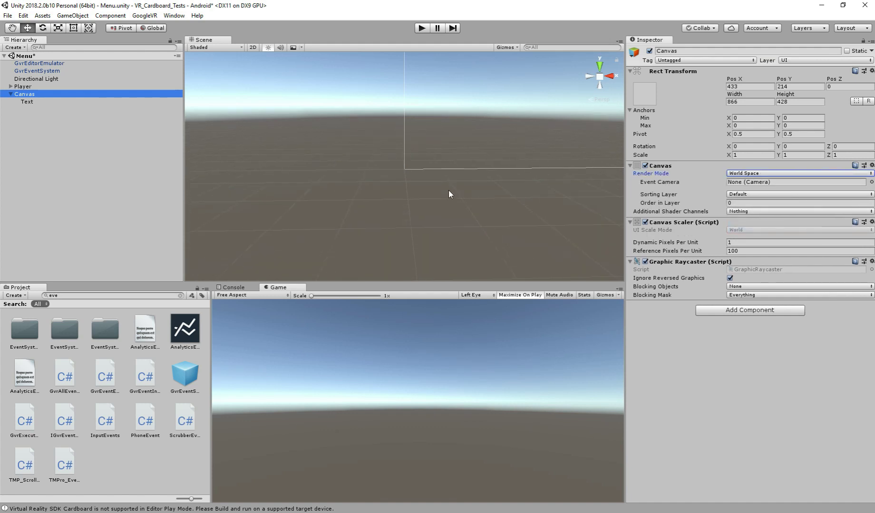
pyautogui.click(749, 87)
pyautogui.write('0')
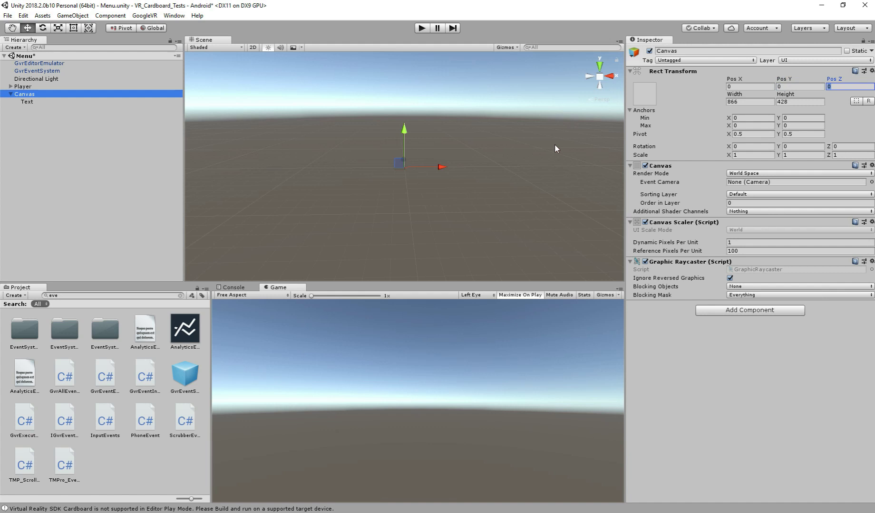
# - Set Canvas Pos Z 400, zero the Text position, label it Main Menu at font size 50
pyautogui.write('400')
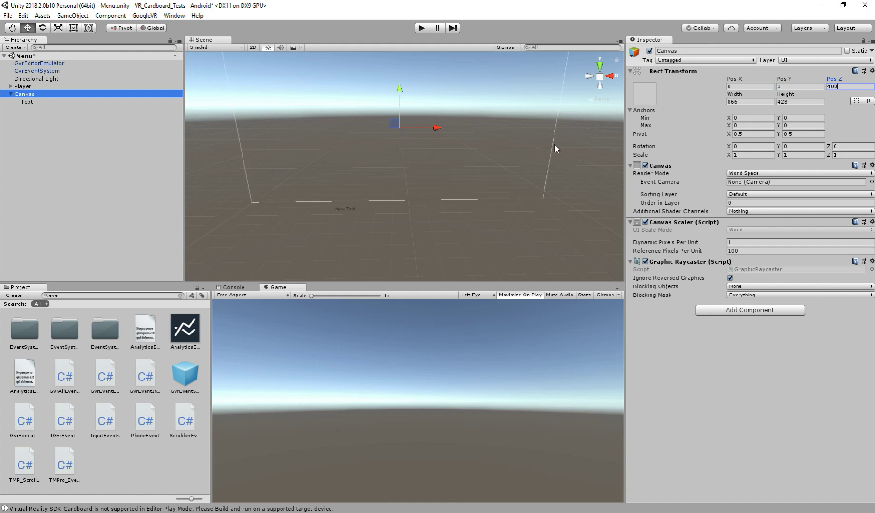
pyautogui.click(27, 101)
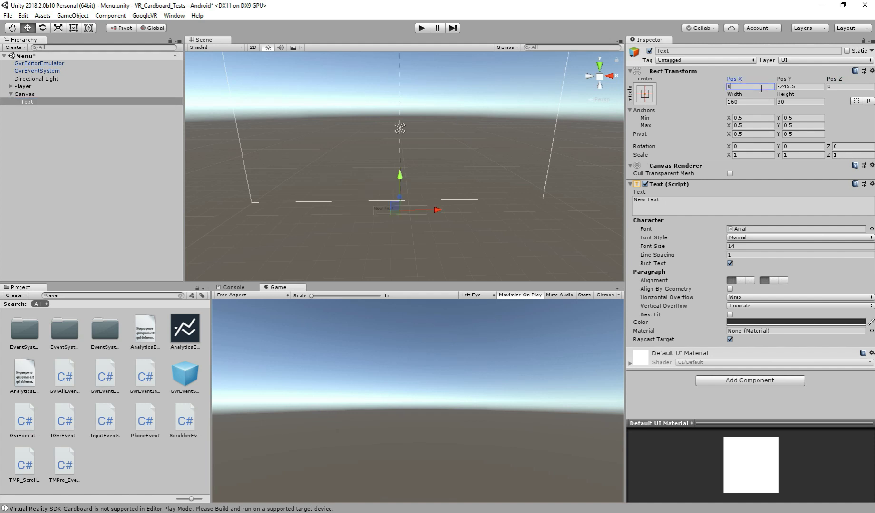
pyautogui.write('0')
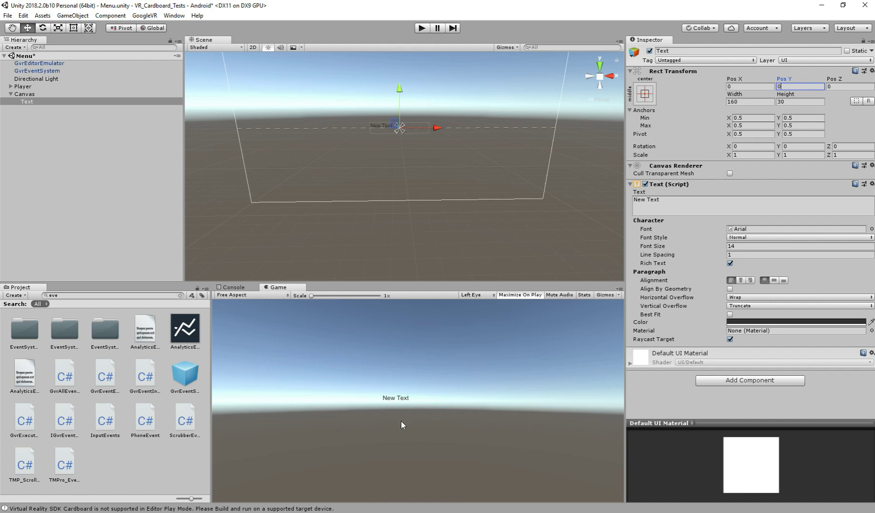
pyautogui.moveTo(462, 395)
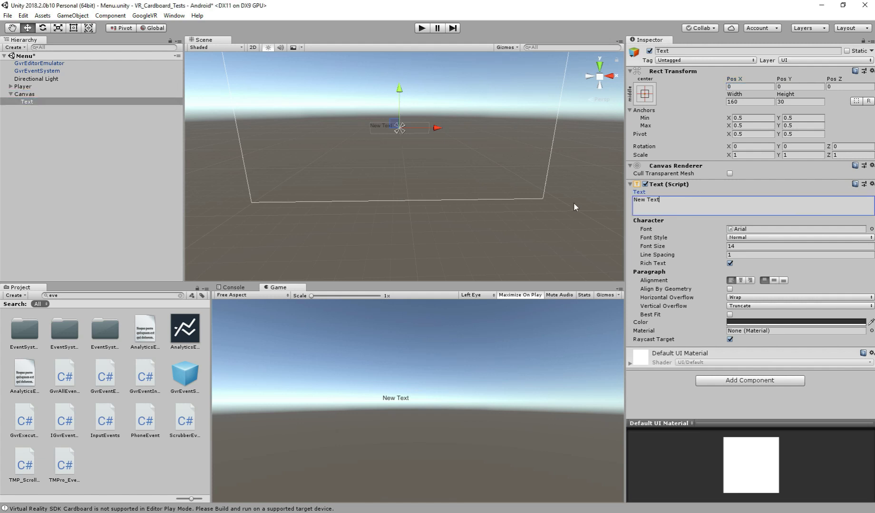
pyautogui.write('Main Menu')
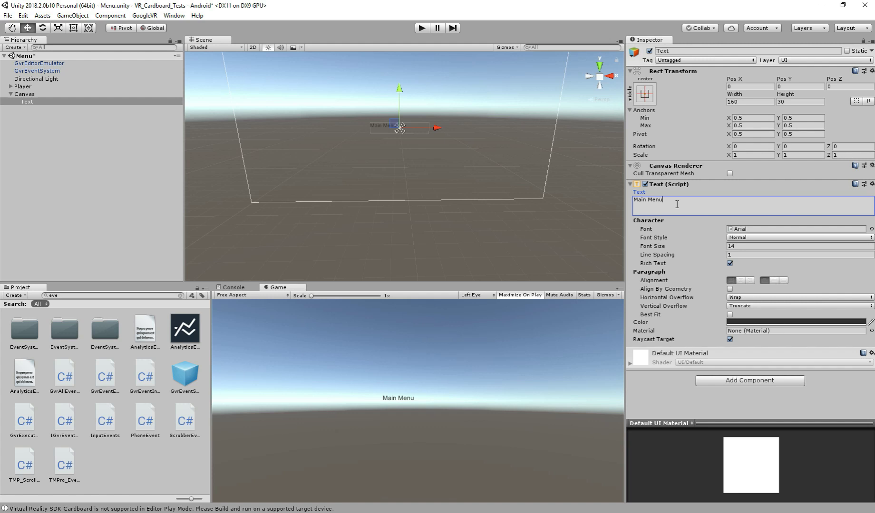
pyautogui.click(797, 246)
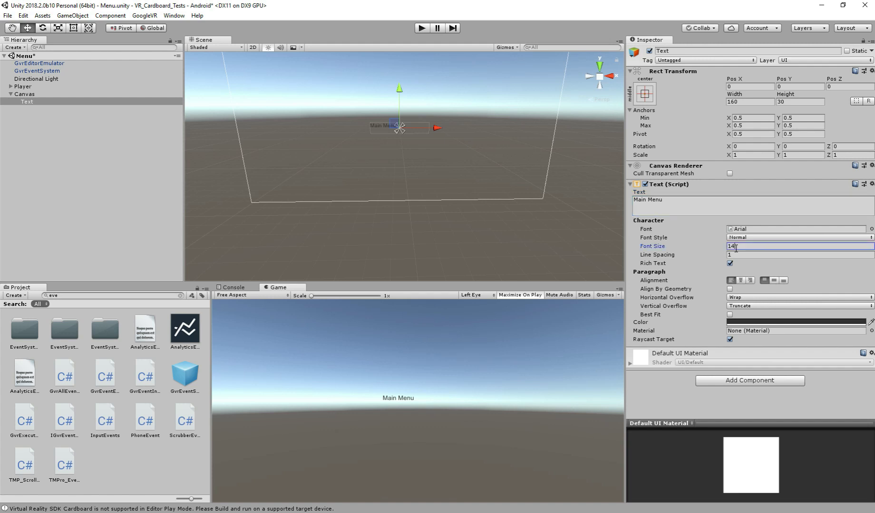
pyautogui.write('50')
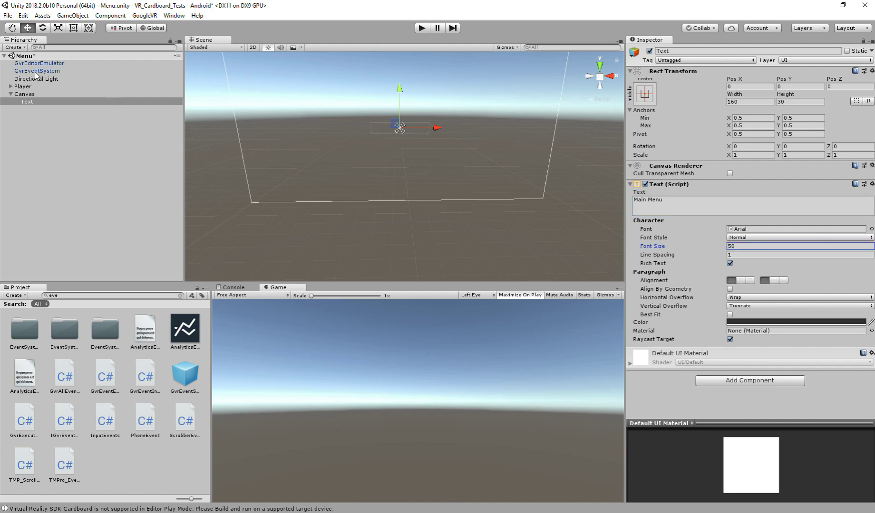
# - Enlarge the text box, colour the title orange and anchor it to the top centre
pyautogui.click(89, 28)
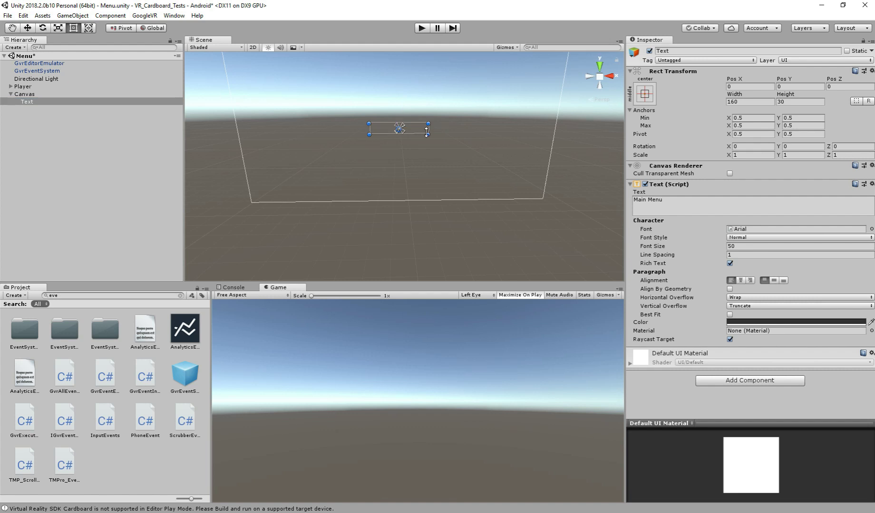
pyautogui.moveTo(427, 124); pyautogui.dragTo(468, 145)
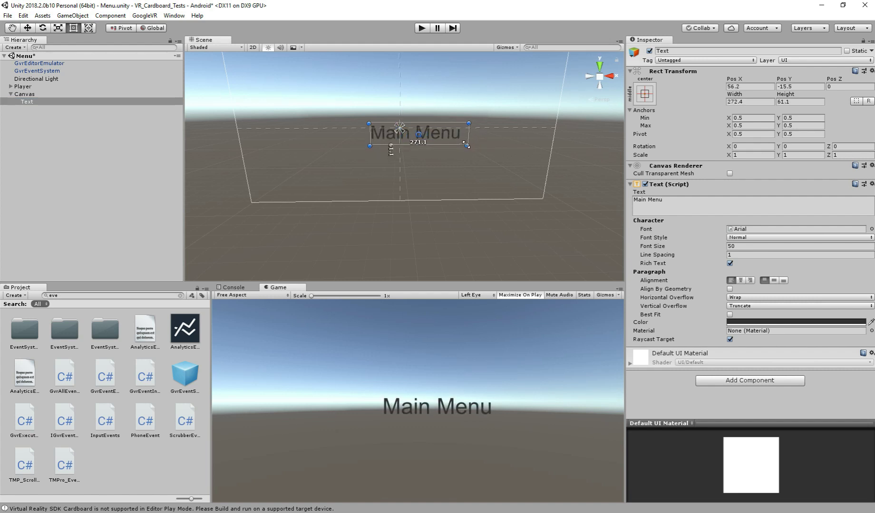
pyautogui.click(796, 322)
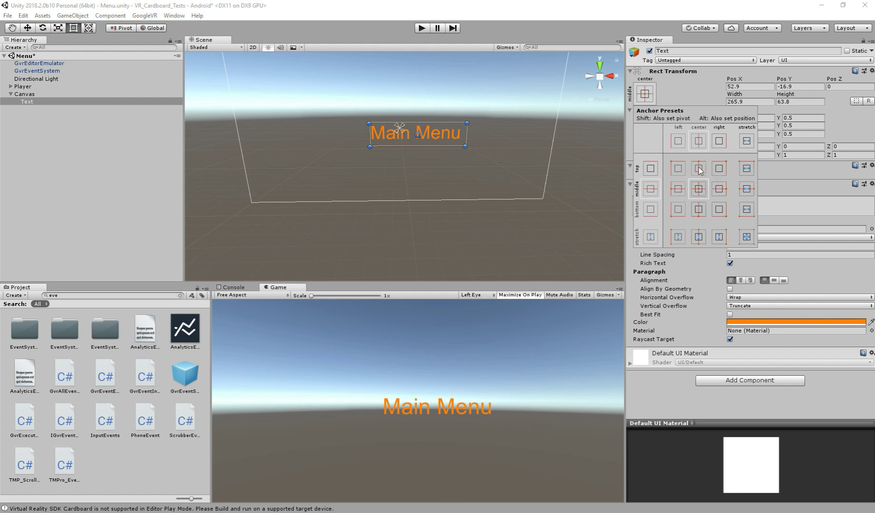
pyautogui.click(697, 168)
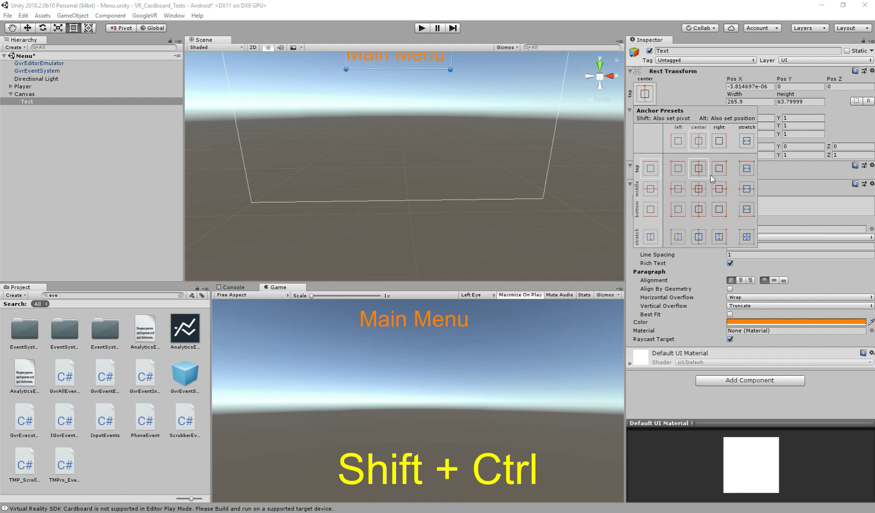
pyautogui.click(697, 169)
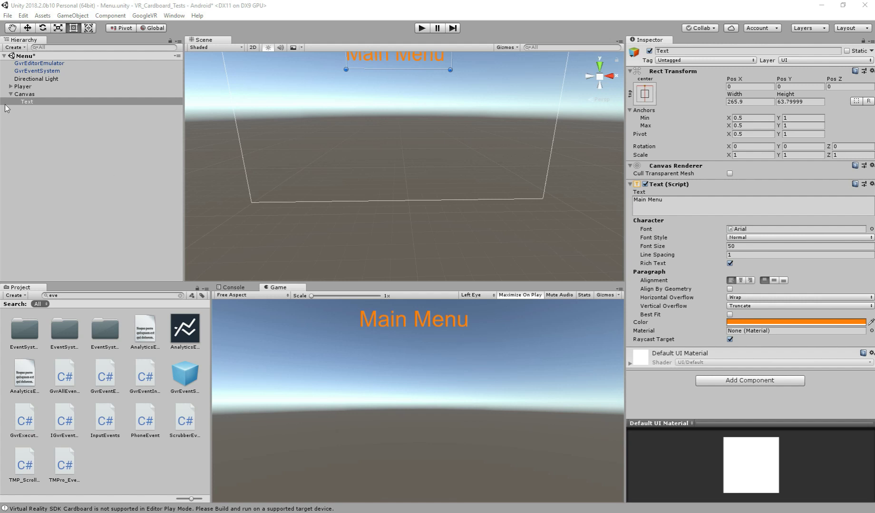
# - Add a UI Button to the canvas labelled Start Game at font size 20
pyautogui.rightClick(25, 94)
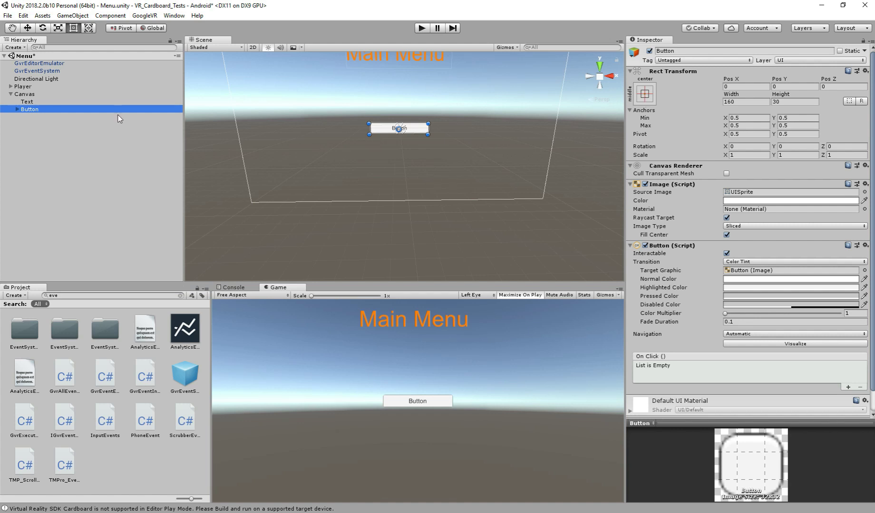
pyautogui.click(33, 117)
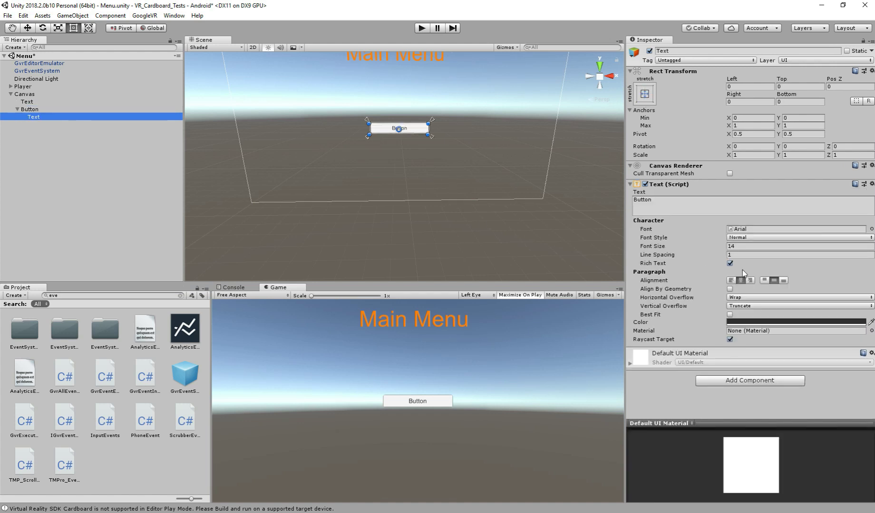
pyautogui.click(798, 247)
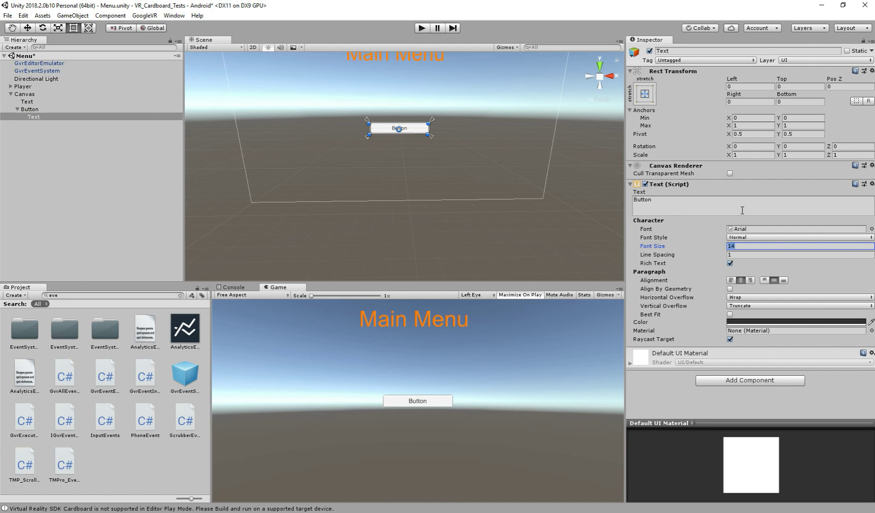
pyautogui.write('Start Game')
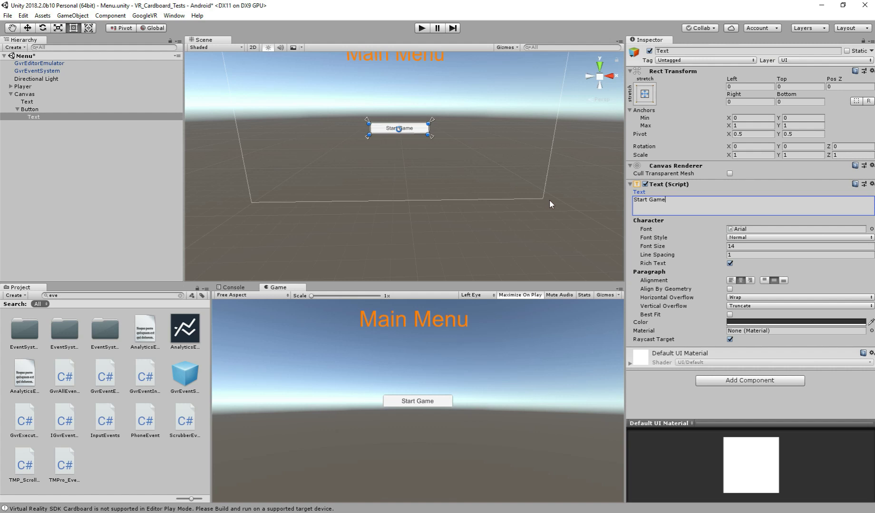
pyautogui.click(798, 246)
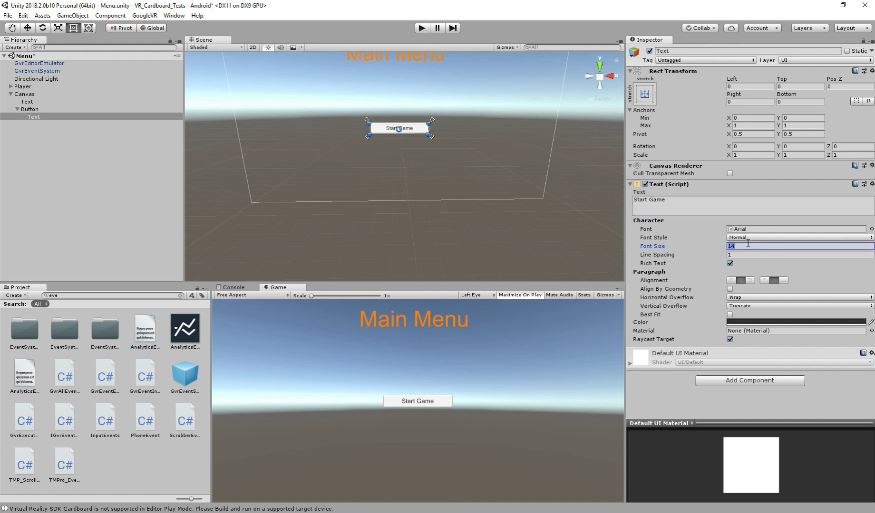
pyautogui.write('20')
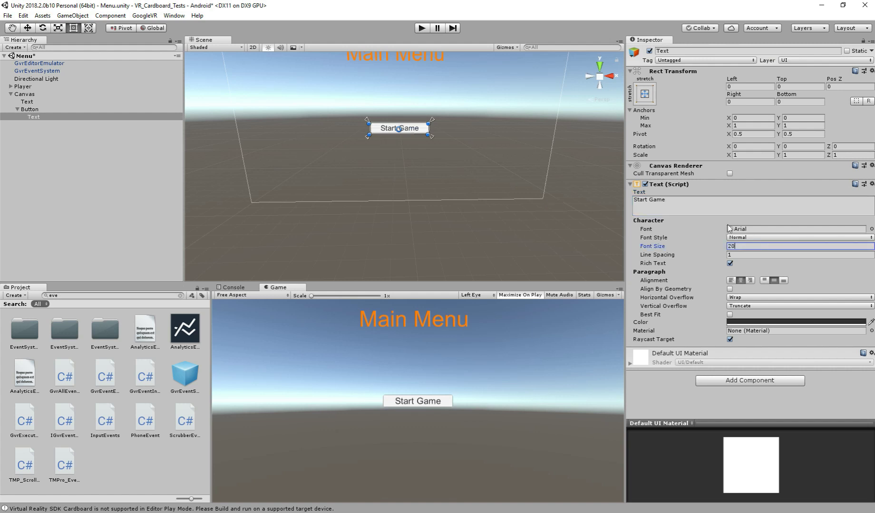
pyautogui.click(750, 200)
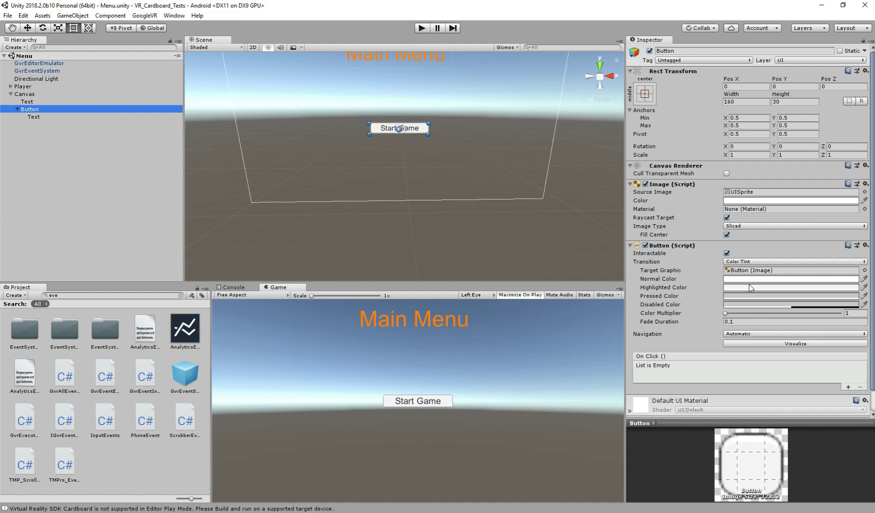
# - Set the button's Highlighted Color to light pink and Pressed Color to dark red
pyautogui.click(789, 279)
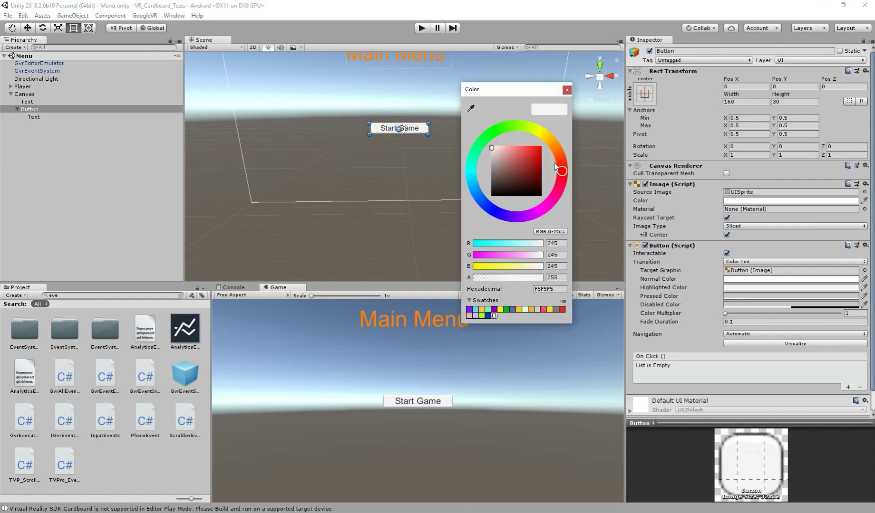
pyautogui.click(508, 149)
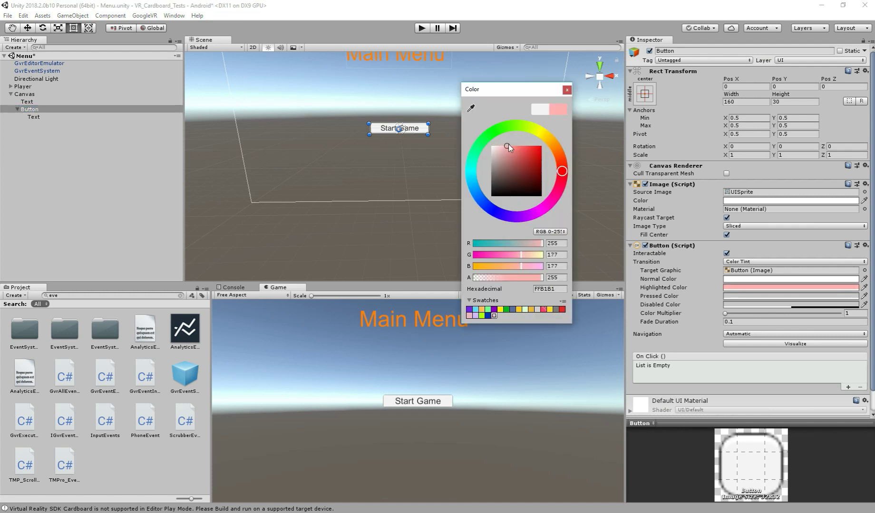
pyautogui.click(491, 157)
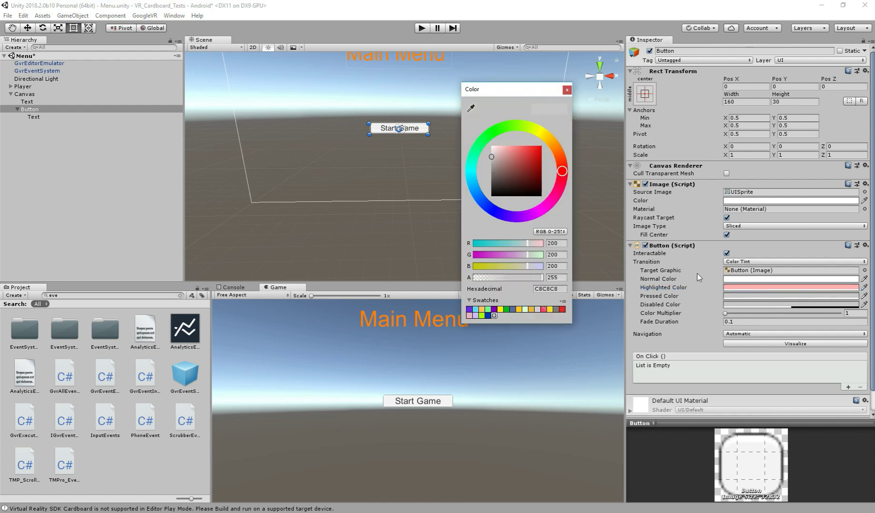
pyautogui.click(509, 163)
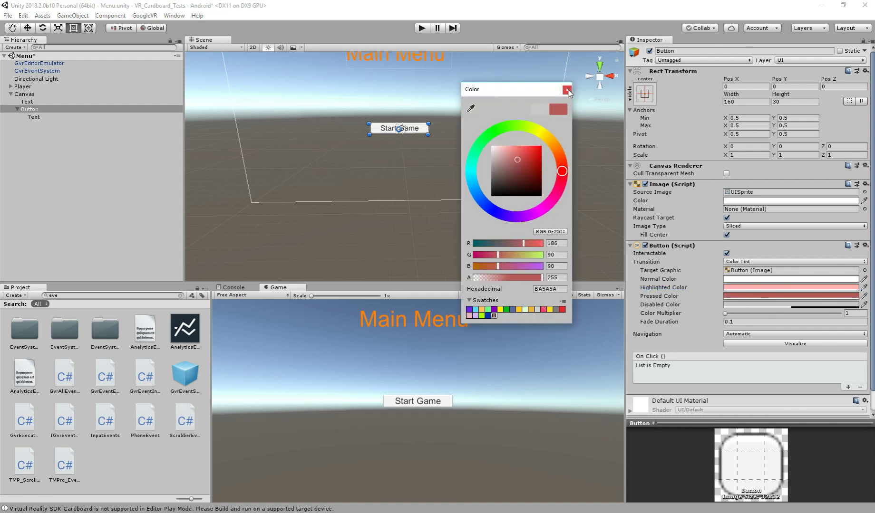
pyautogui.click(567, 89)
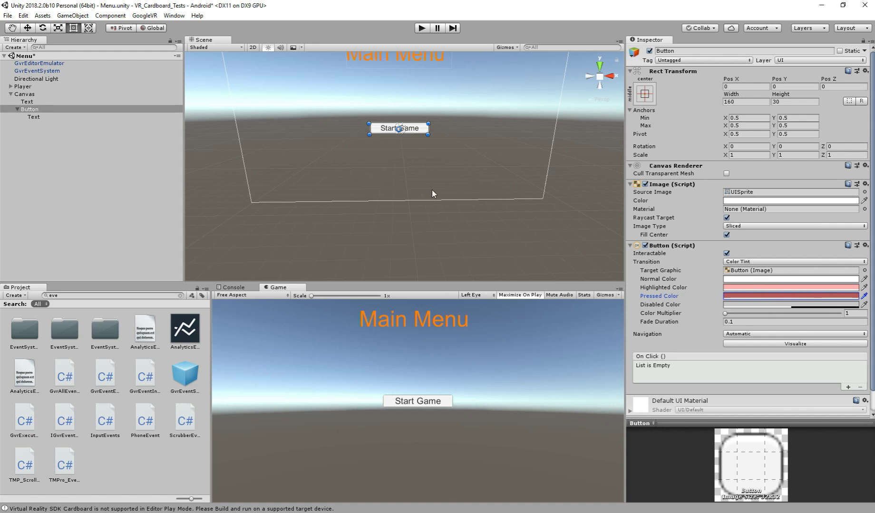
pyautogui.moveTo(229, 243)
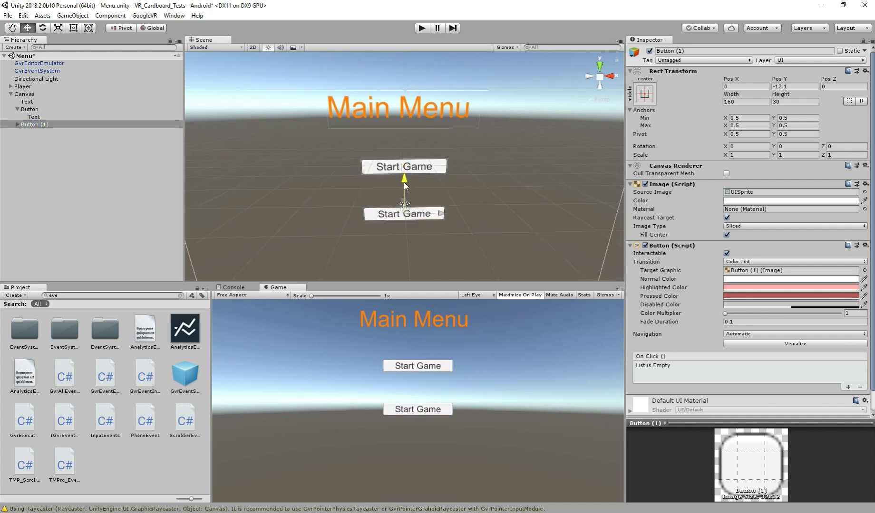
# - Move Button (1) lower on the canvas and change its label text to Exit
pyautogui.moveTo(404, 185); pyautogui.dragTo(404, 210)
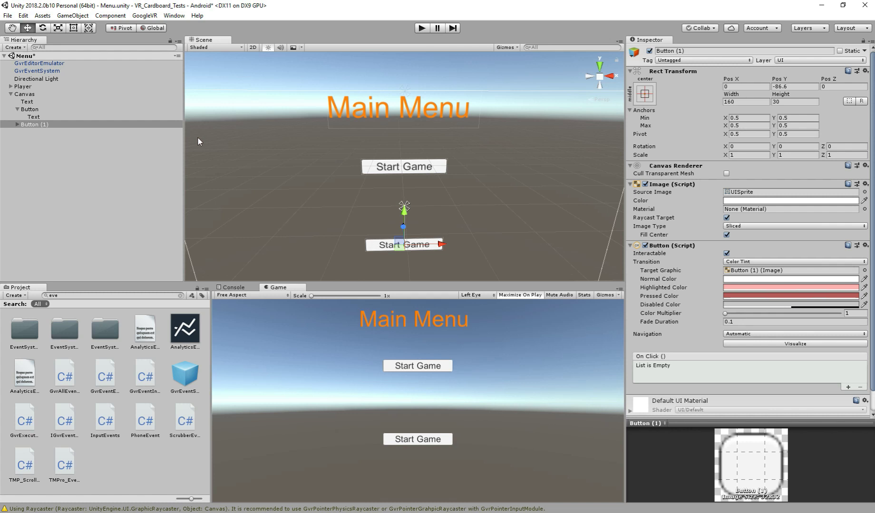
pyautogui.click(33, 132)
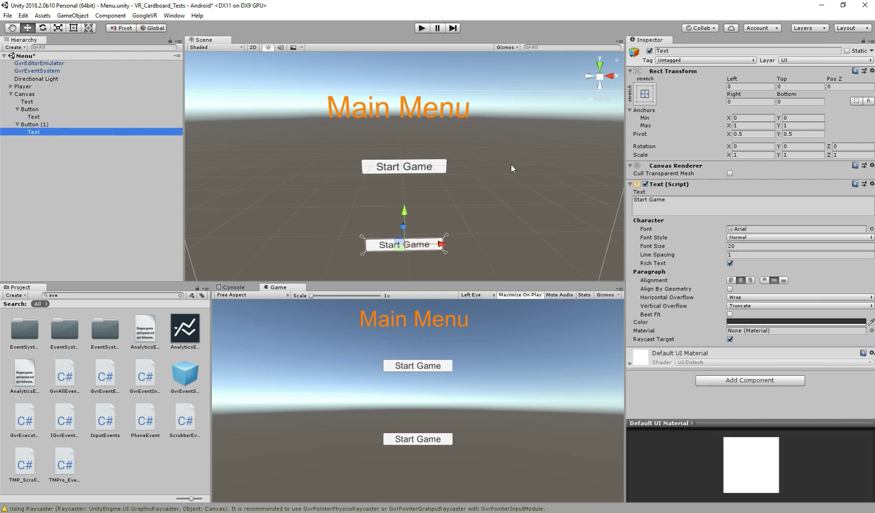
pyautogui.write('E')
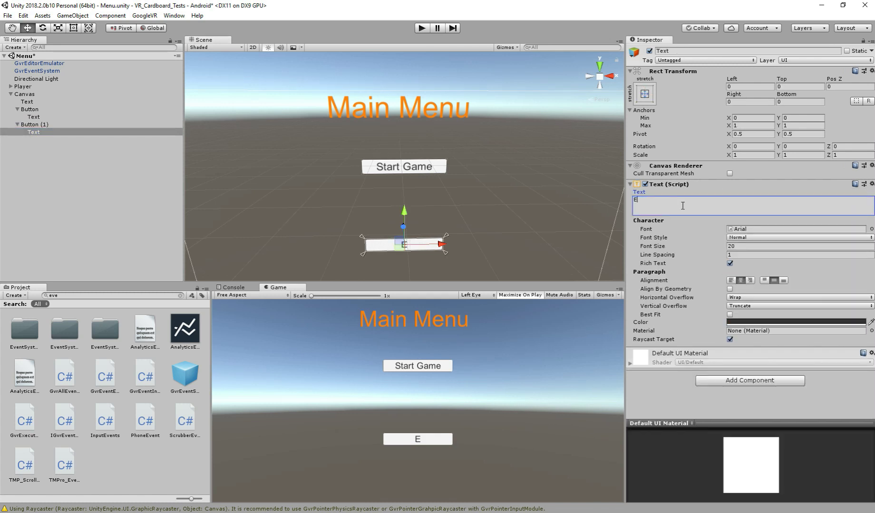
pyautogui.write('xit')
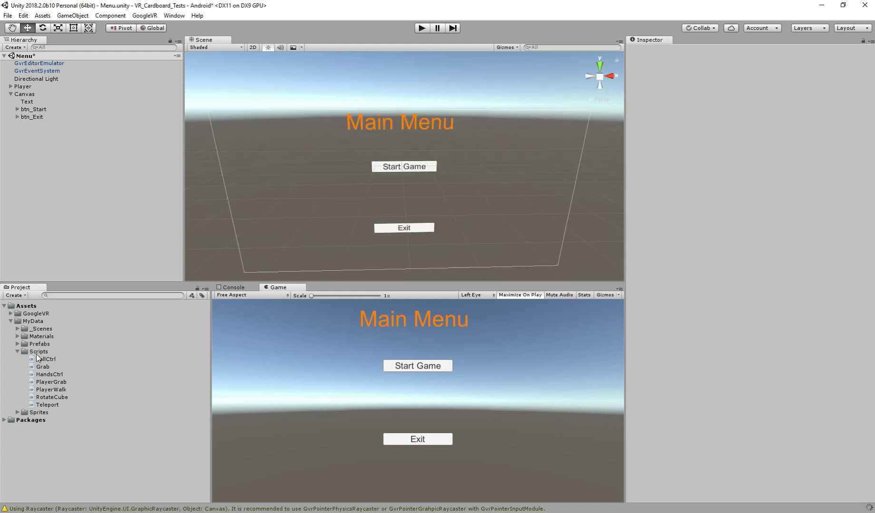
# - Create a C# script named SceneCtrl in Assets/MyData/Scripts and open it in Visual Studio
pyautogui.click(38, 352)
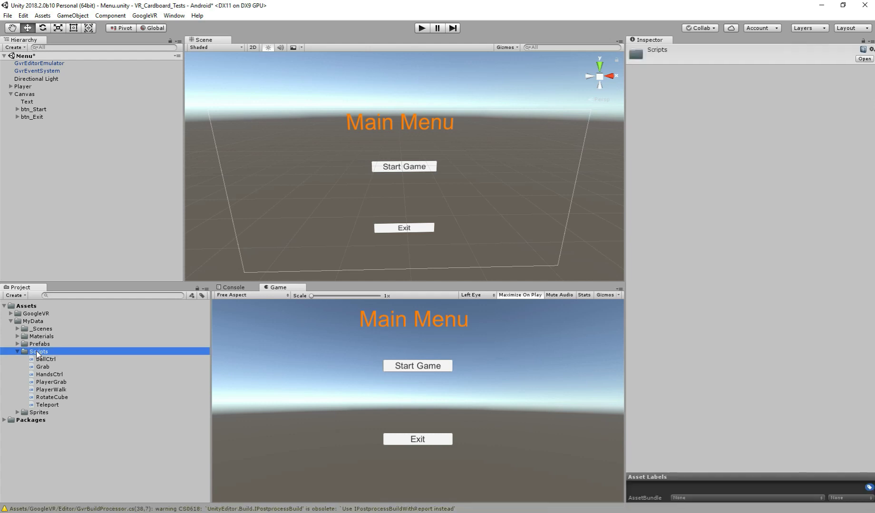
pyautogui.rightClick(37, 351)
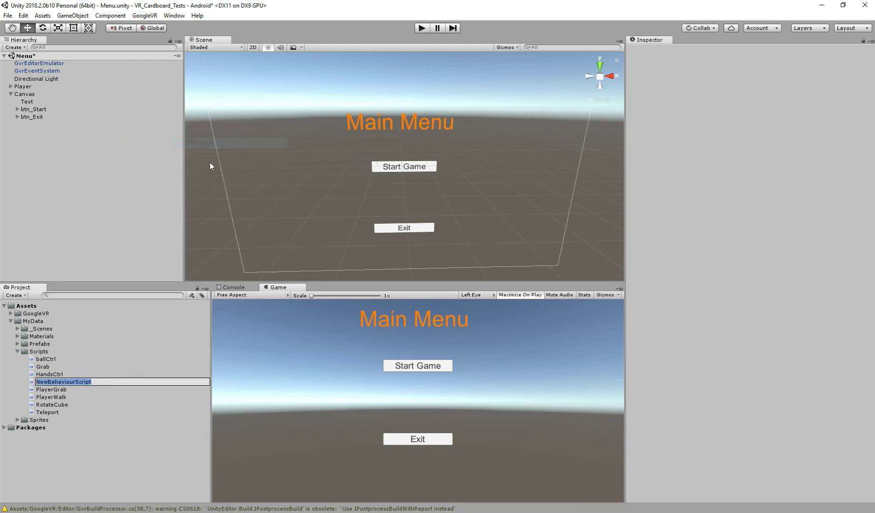
pyautogui.write('S')
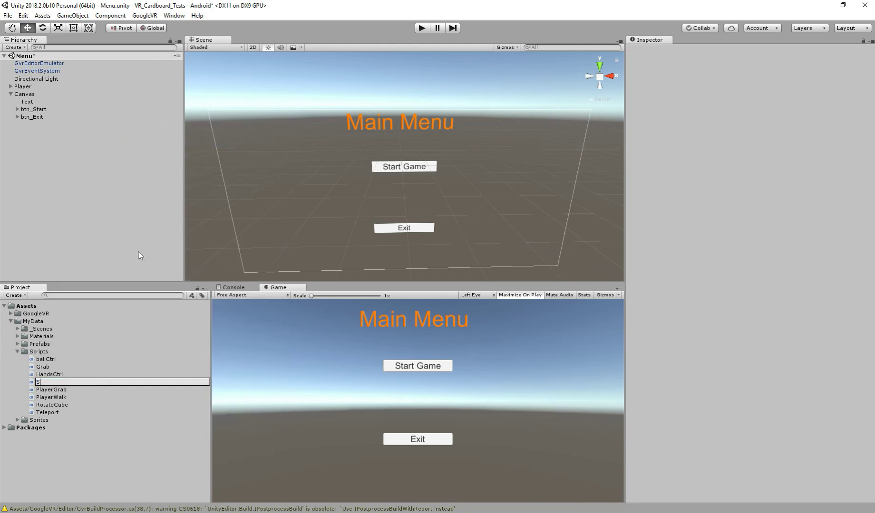
pyautogui.write('ceneCtrl')
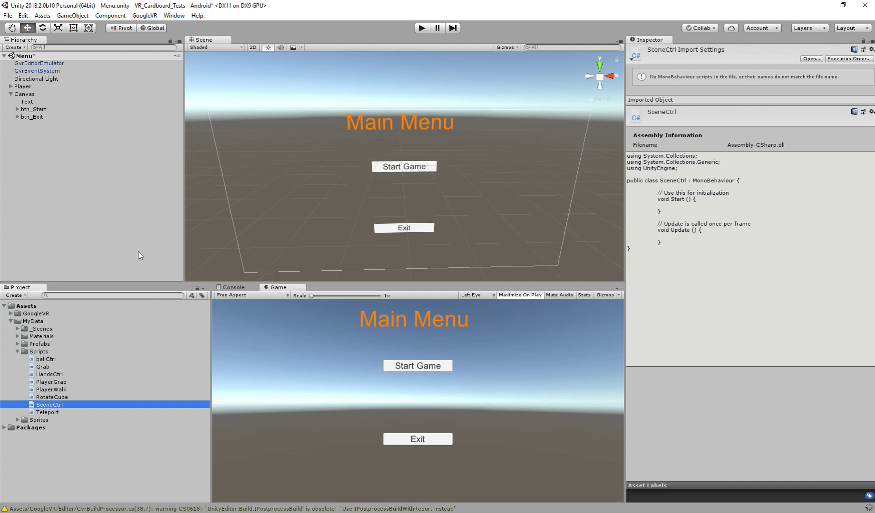
pyautogui.doubleClick(49, 405)
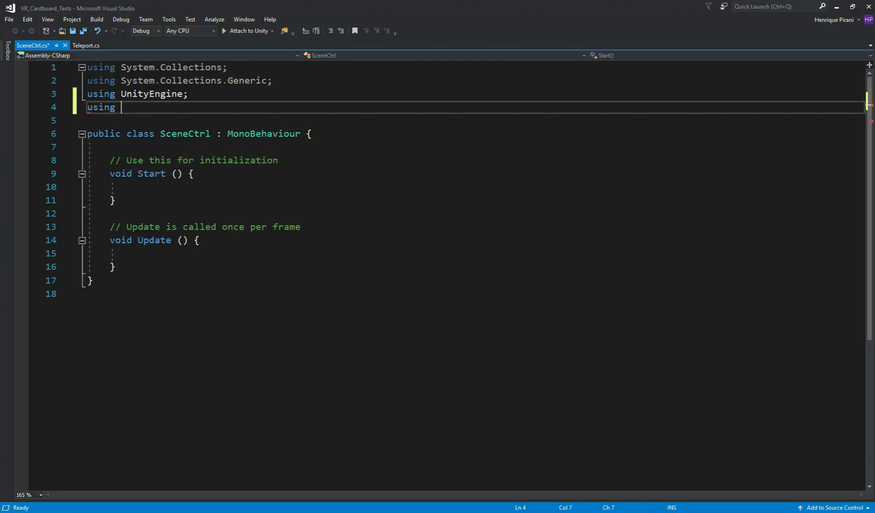
# - Add 'using UnityEngine.SceneManagement;' and delete the default Start and Update methods
pyautogui.write('Unity')
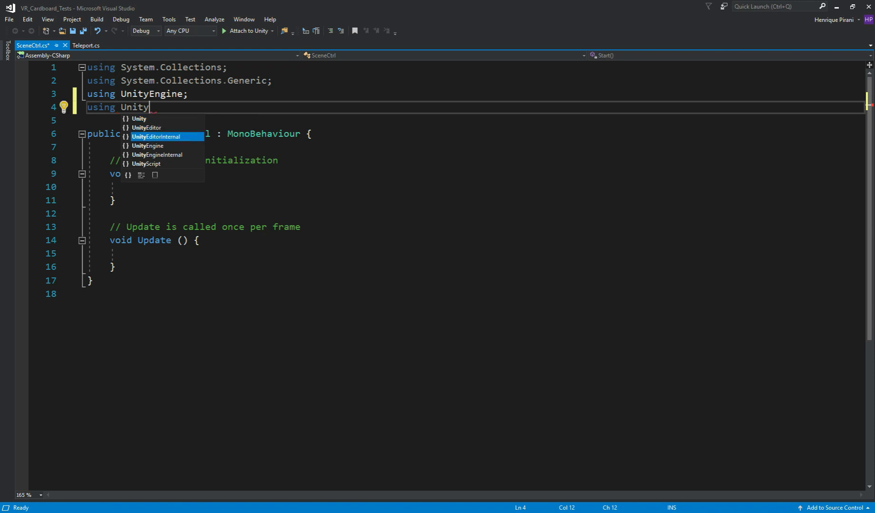
pyautogui.write('Engine.sceneManagement;')
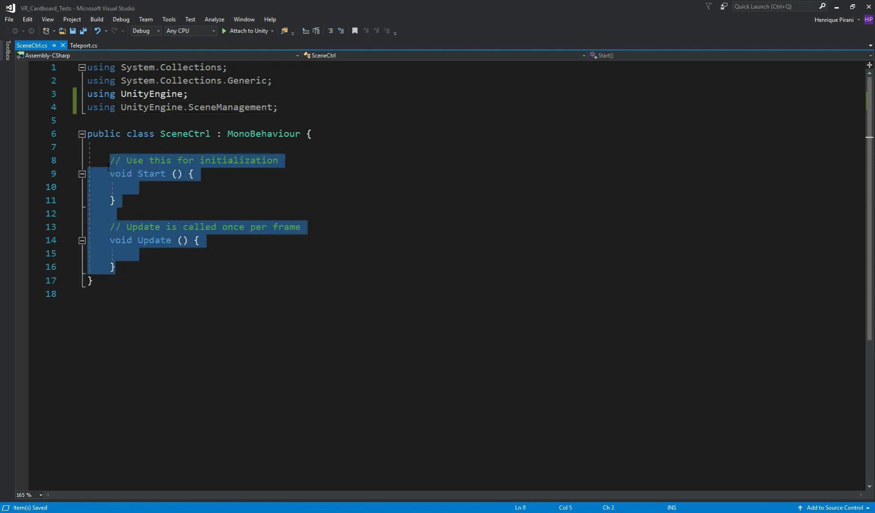
pyautogui.press('Delete')
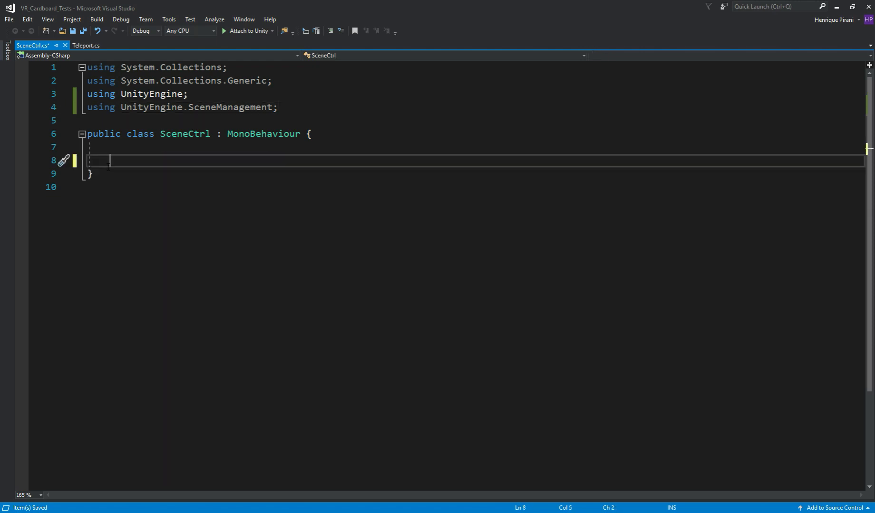
# - Declare two public void methods, ChangeScene() and QuitApp(), inside the SceneCtrl class
pyautogui.press('enter')
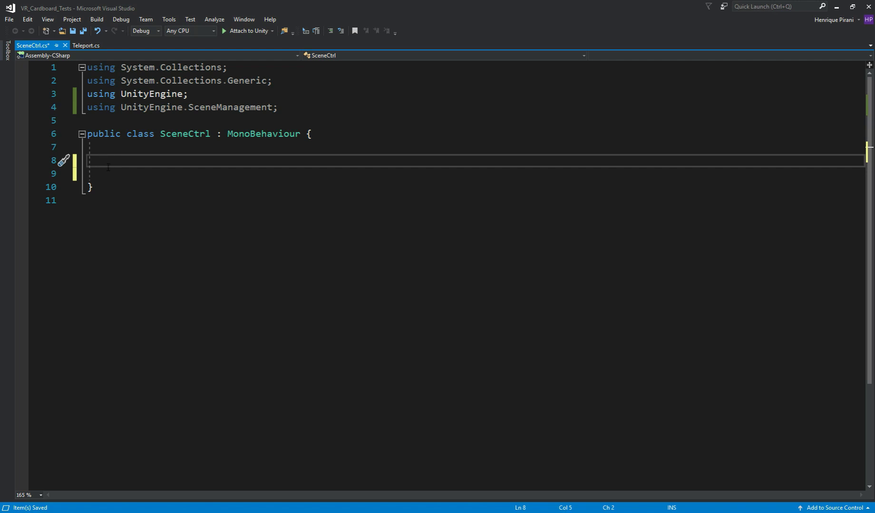
pyautogui.write('publiv')
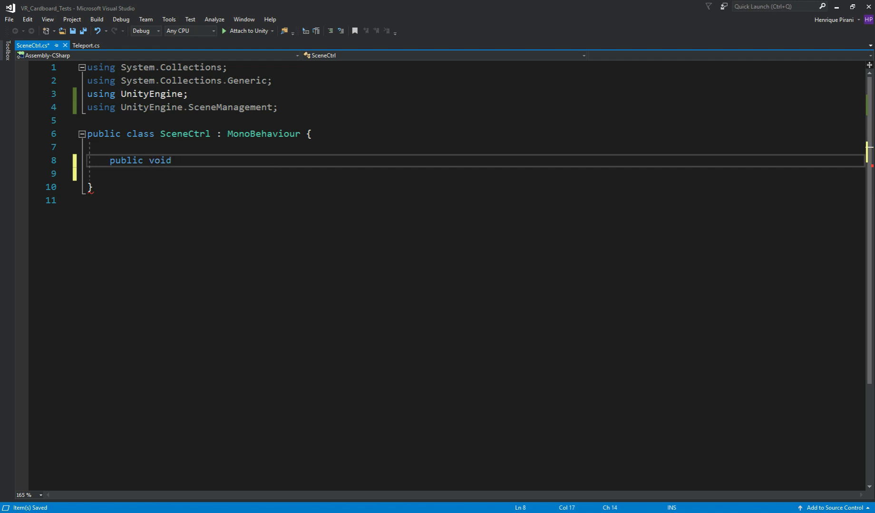
pyautogui.write('ChangeSc')
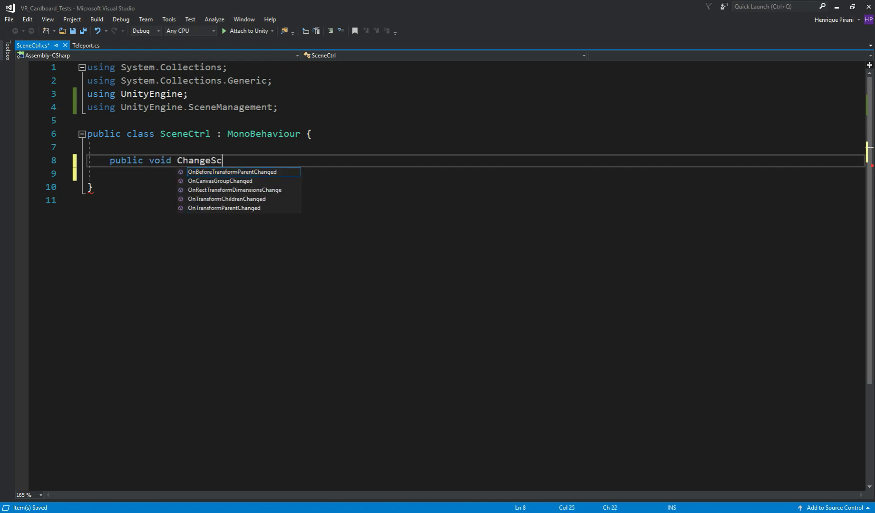
pyautogui.write('ene()')
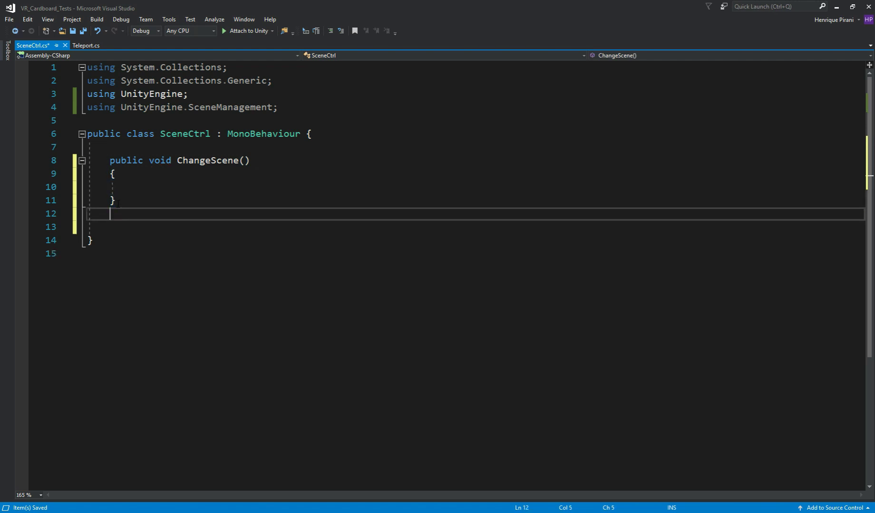
pyautogui.write('public void')
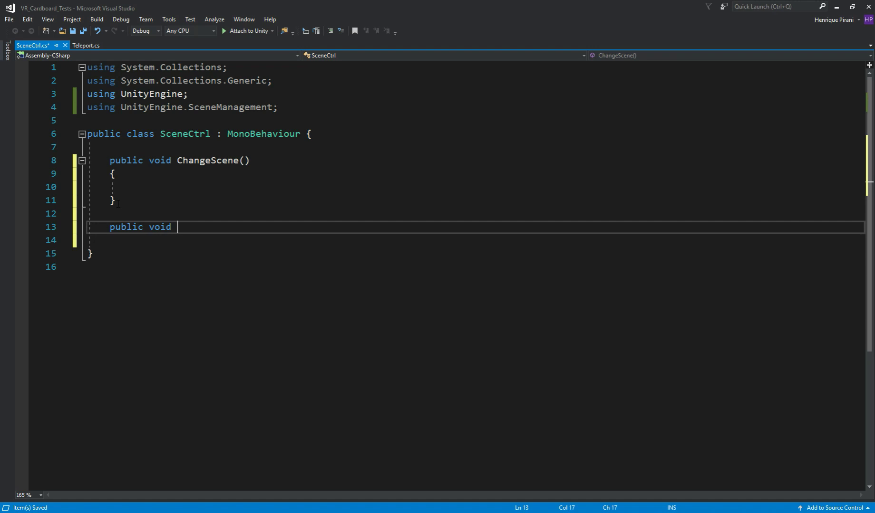
pyautogui.write('Quit')
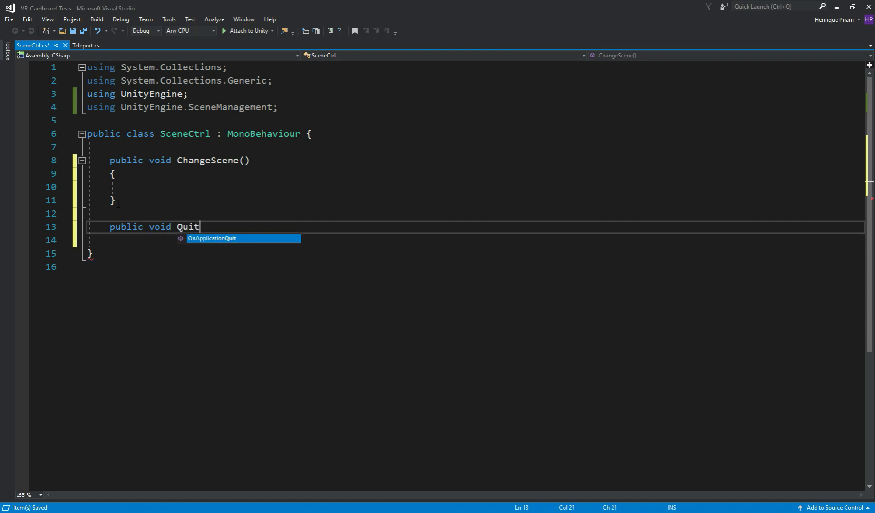
pyautogui.write('App()')
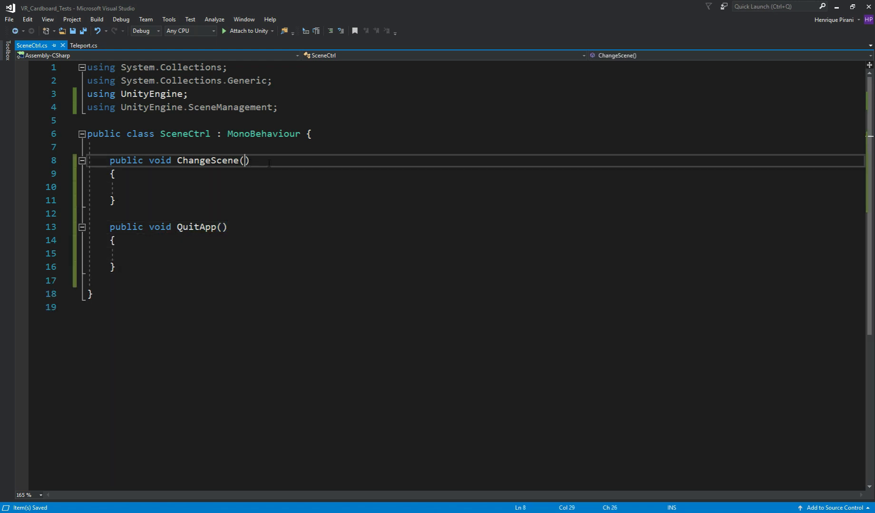
# - Give ChangeScene a string sceneName parameter and body SceneManager.LoadScene(sceneName);
pyautogui.write('string')
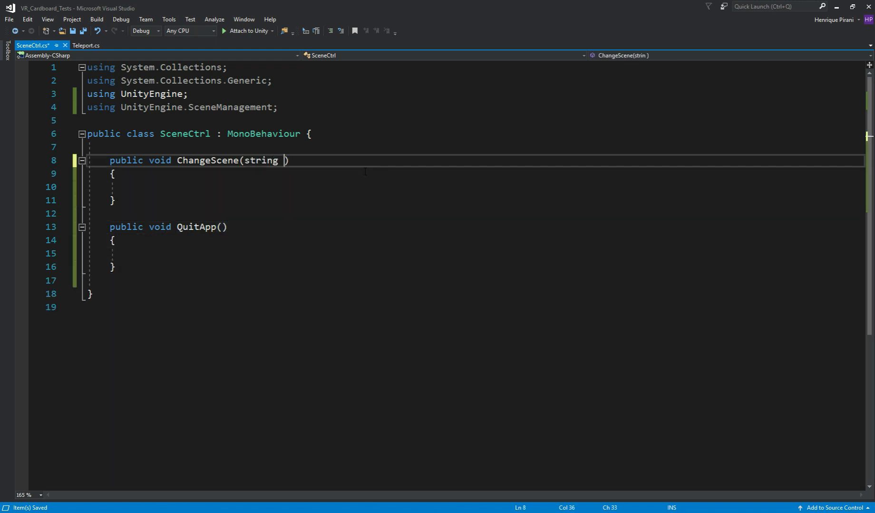
pyautogui.write('sceneN')
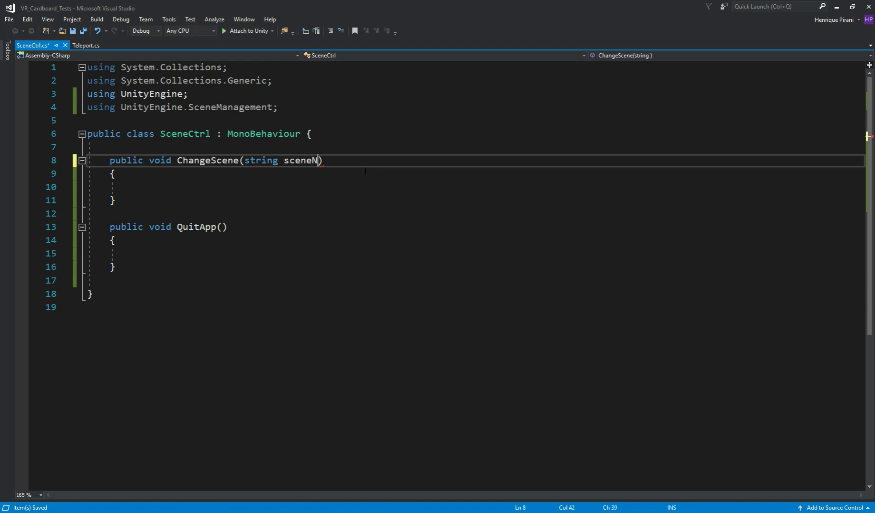
pyautogui.write('ame')
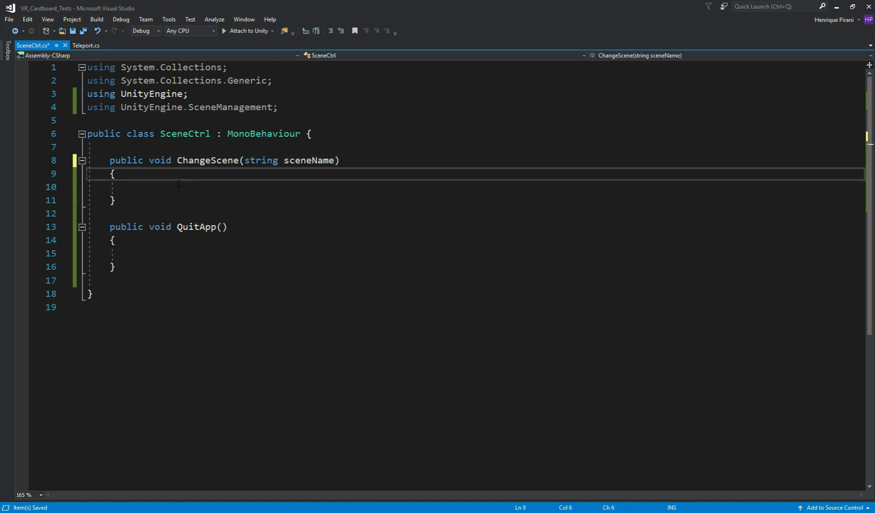
pyautogui.write('S')
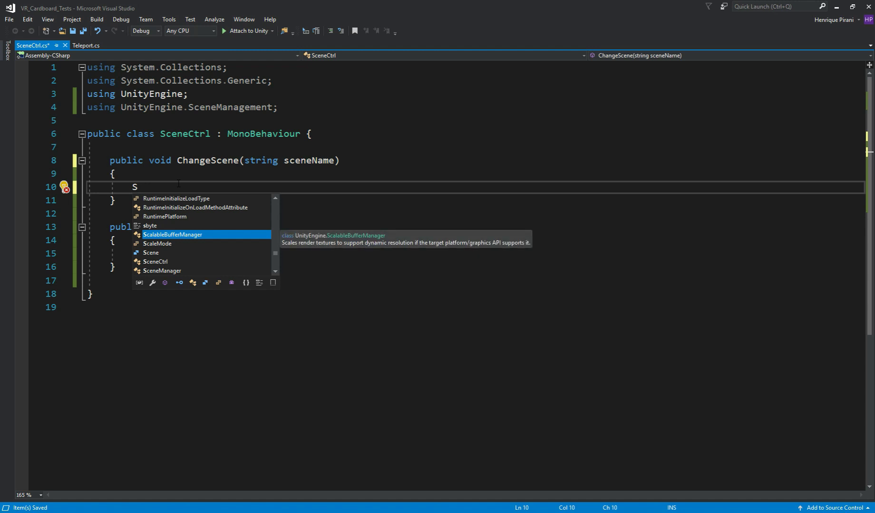
pyautogui.write('cc')
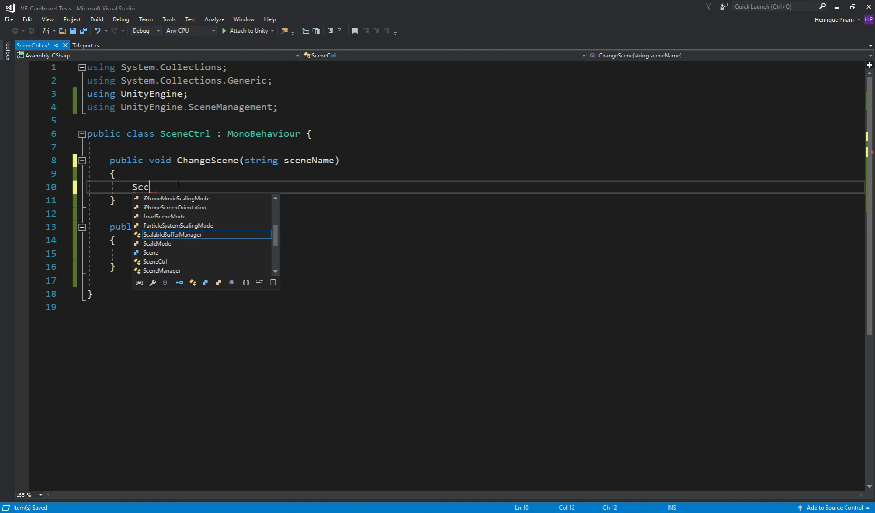
pyautogui.write('SceneManager')
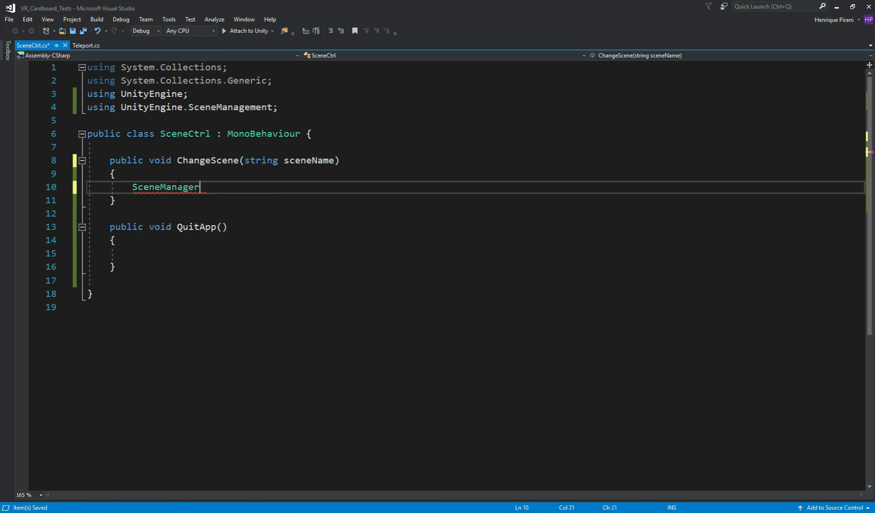
pyautogui.write('.LoadScene')
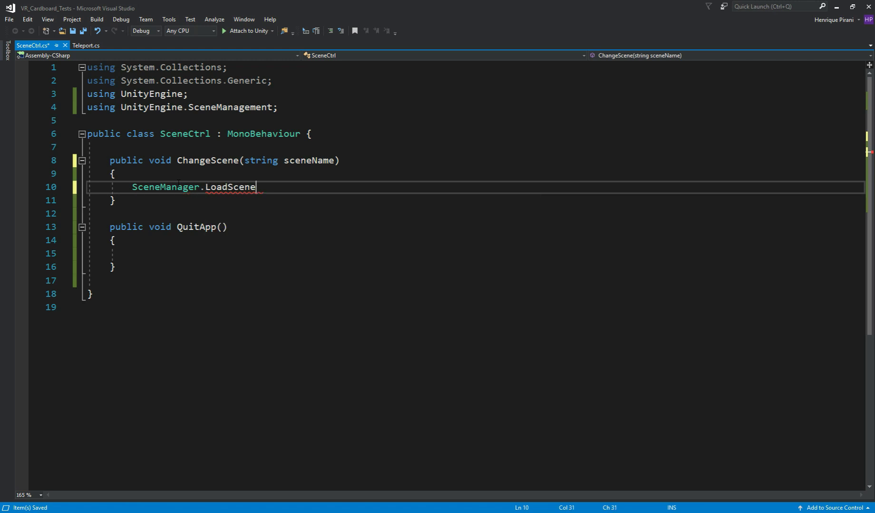
pyautogui.write('(')
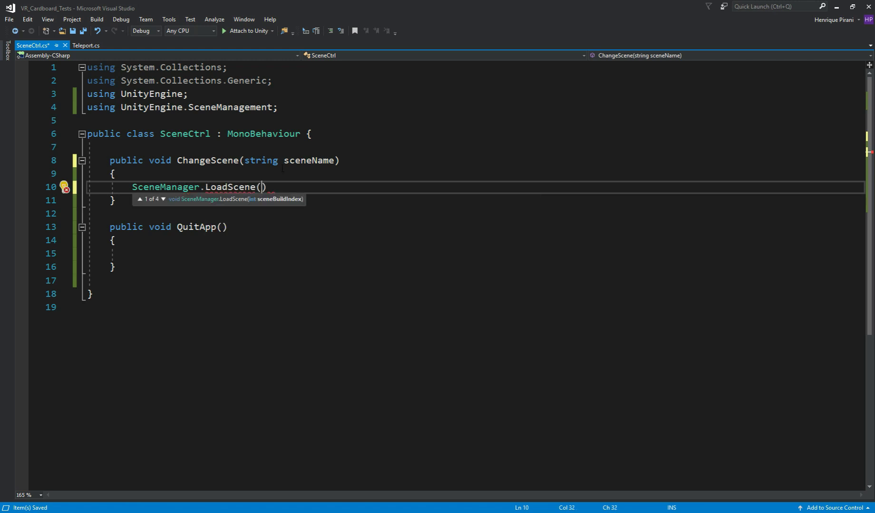
pyautogui.write('sc')
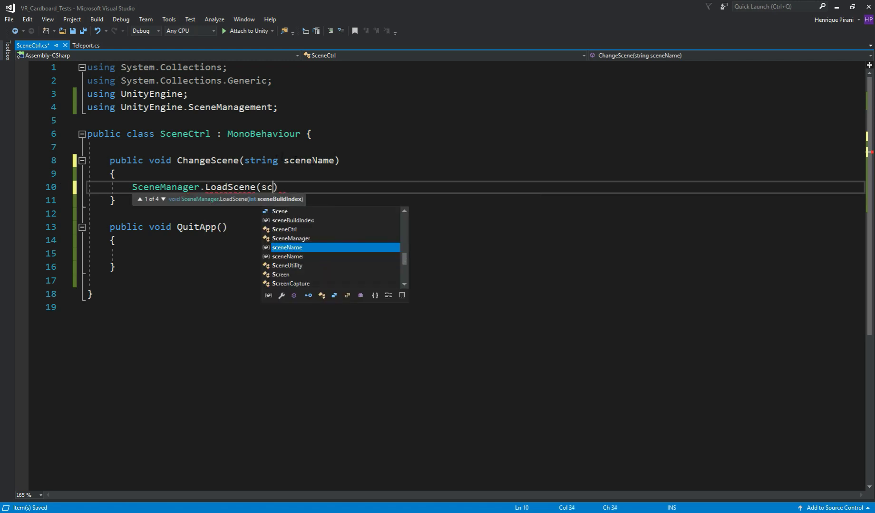
pyautogui.write('enen')
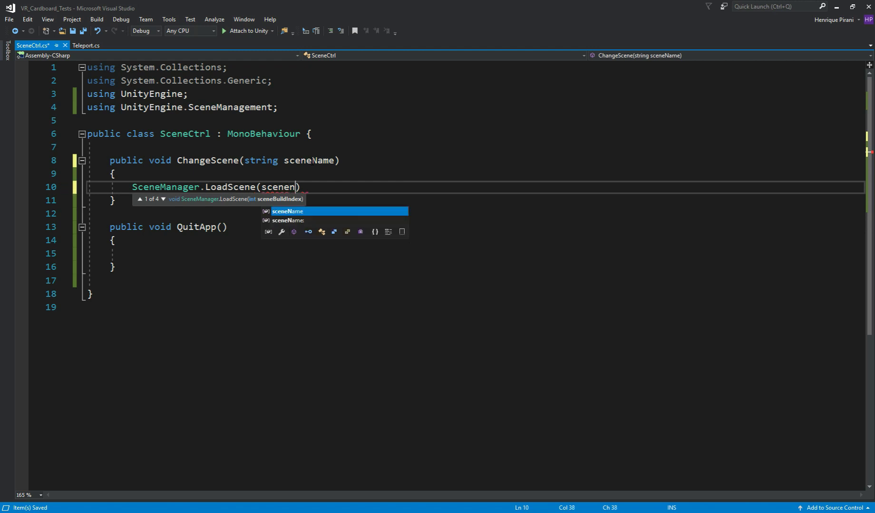
pyautogui.press('Tab')
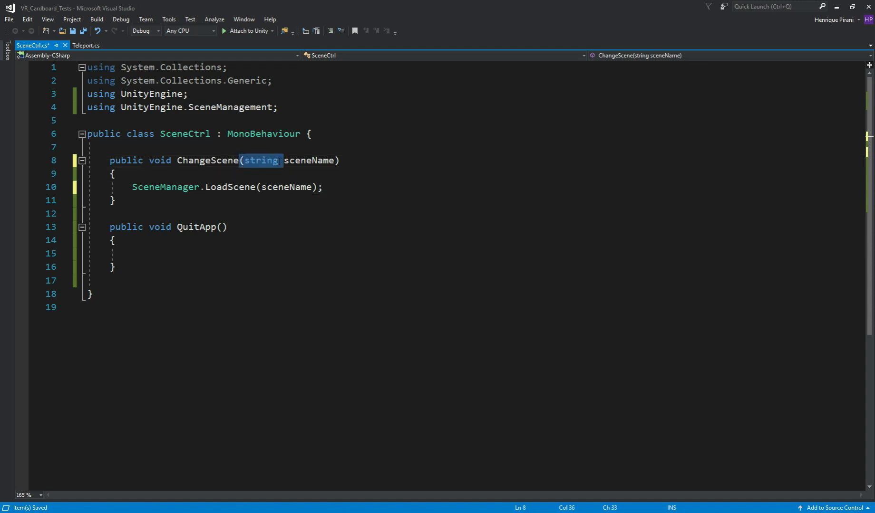
# - Make QuitApp call Application.Quit; and save the script
pyautogui.click(322, 187)
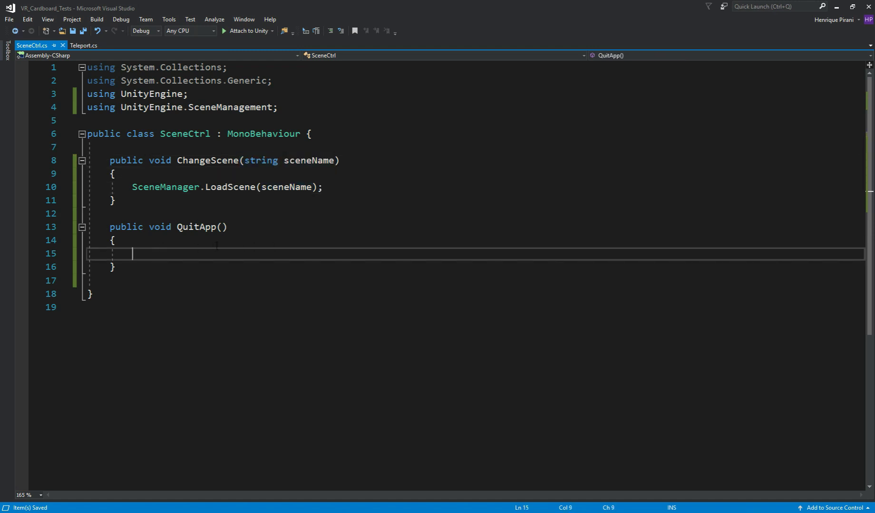
pyautogui.write('Application')
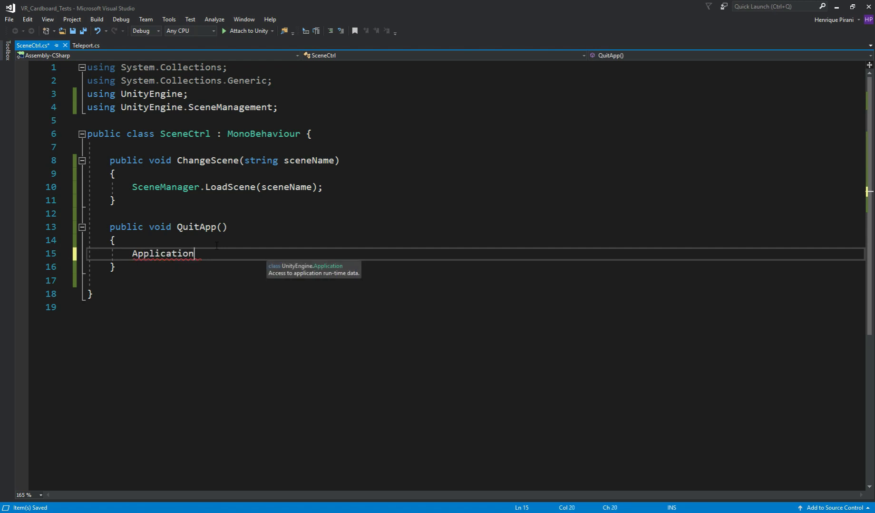
pyautogui.write('.Quit')
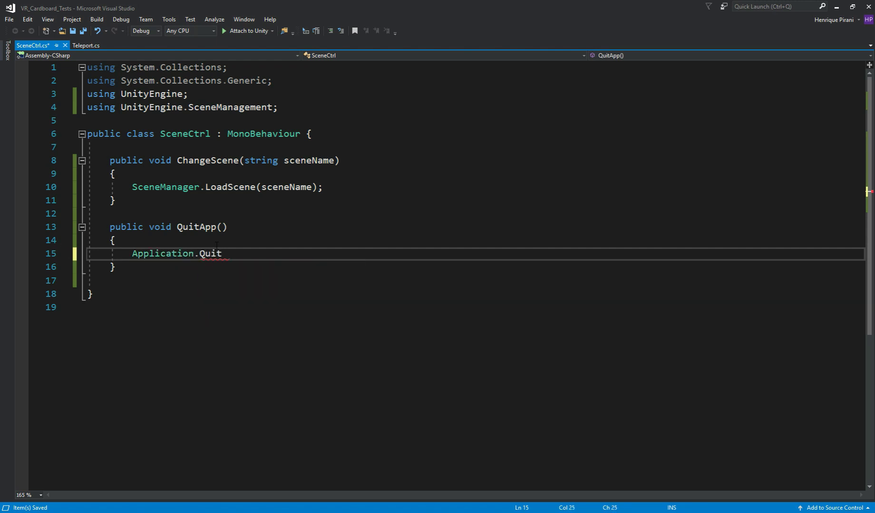
pyautogui.write(';')
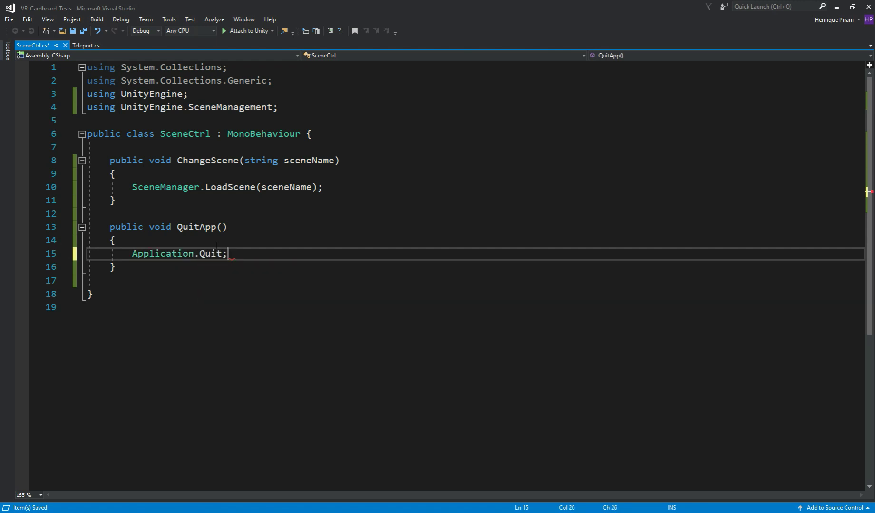
pyautogui.doubleClick(210, 252)
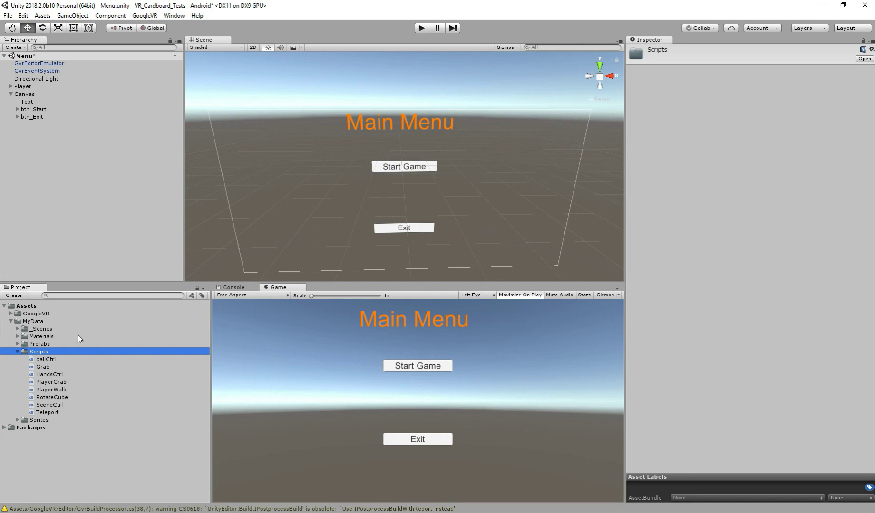
# - Attach SceneCtrl to btn_Start and add an empty entry to its On Click list
pyautogui.click(33, 109)
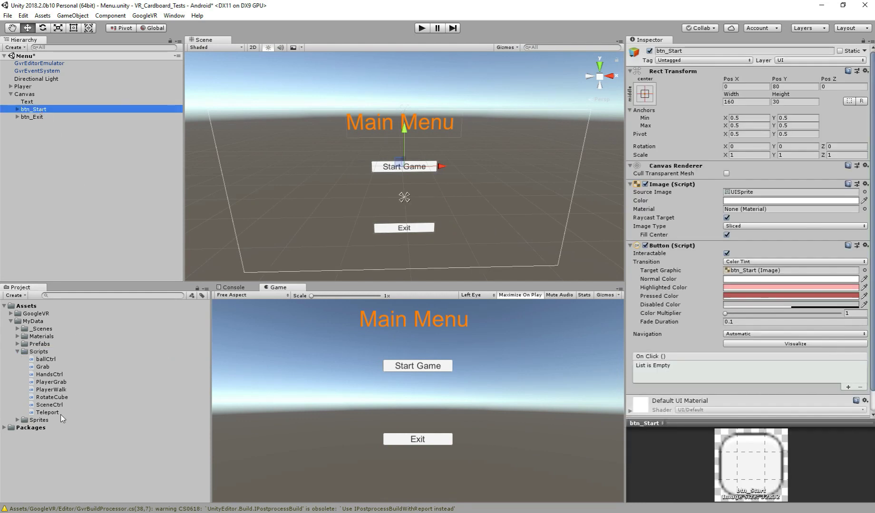
pyautogui.click(50, 405)
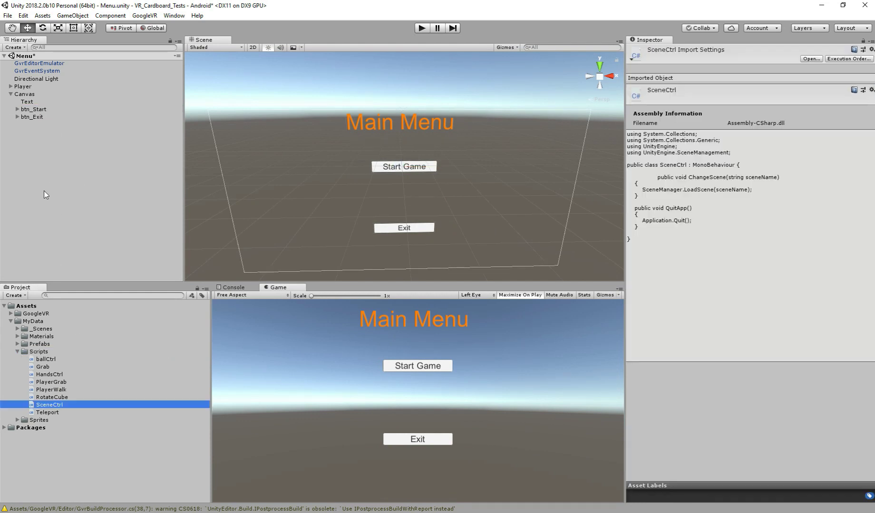
pyautogui.click(33, 109)
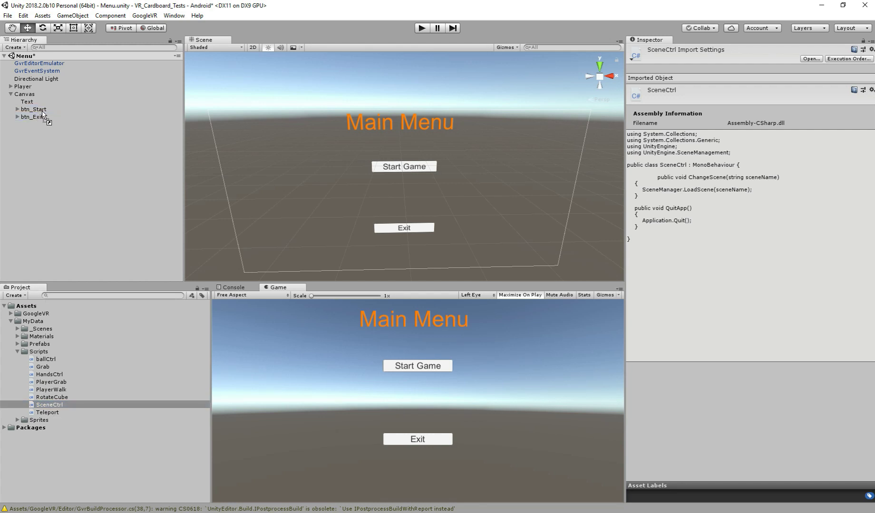
pyautogui.click(33, 108)
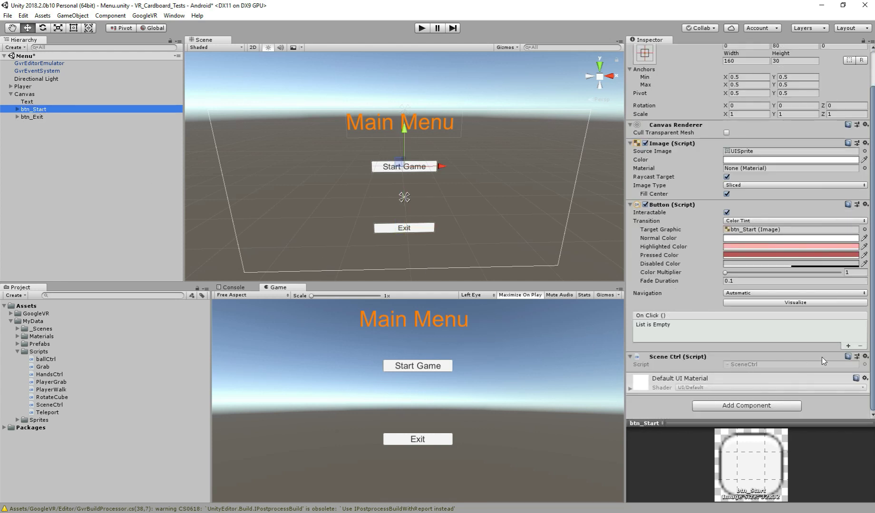
pyautogui.click(847, 346)
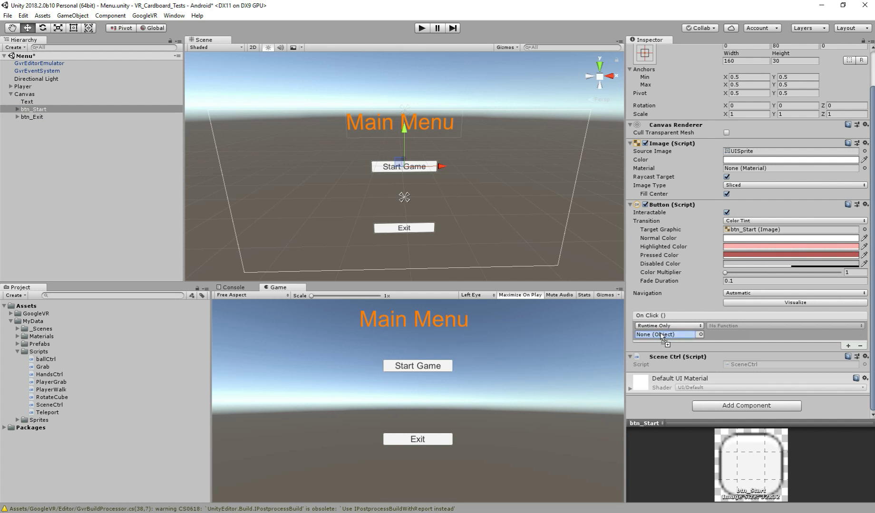
# - Target btn_Start in the On Click entry and select SceneCtrl.ChangeScene (string) as the function
pyautogui.click(663, 334)
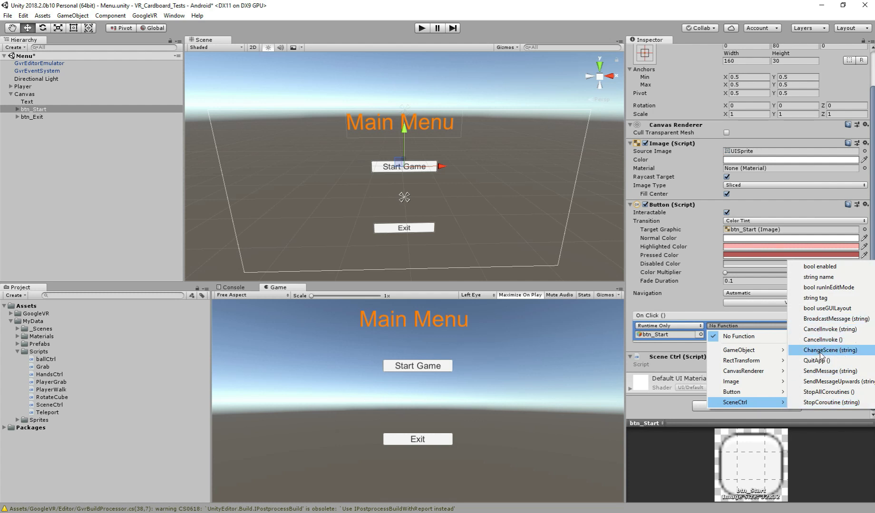
pyautogui.click(828, 350)
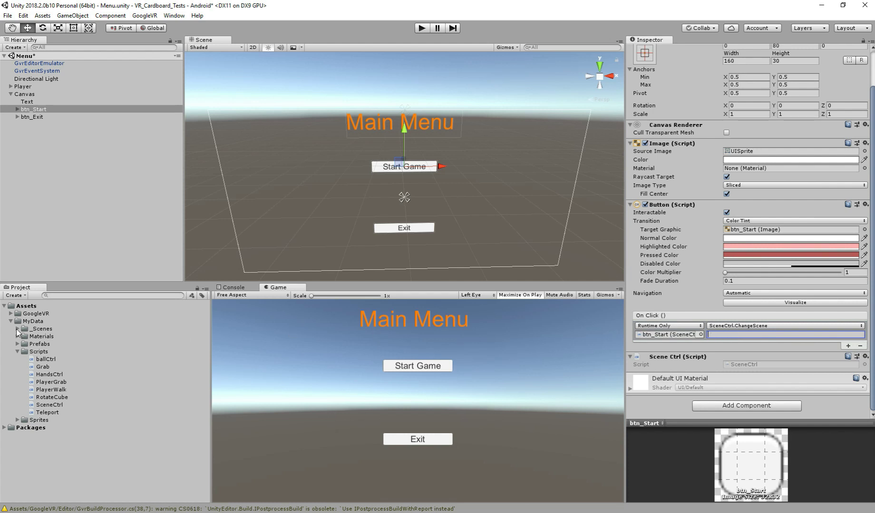
pyautogui.click(18, 329)
pyautogui.write('01')
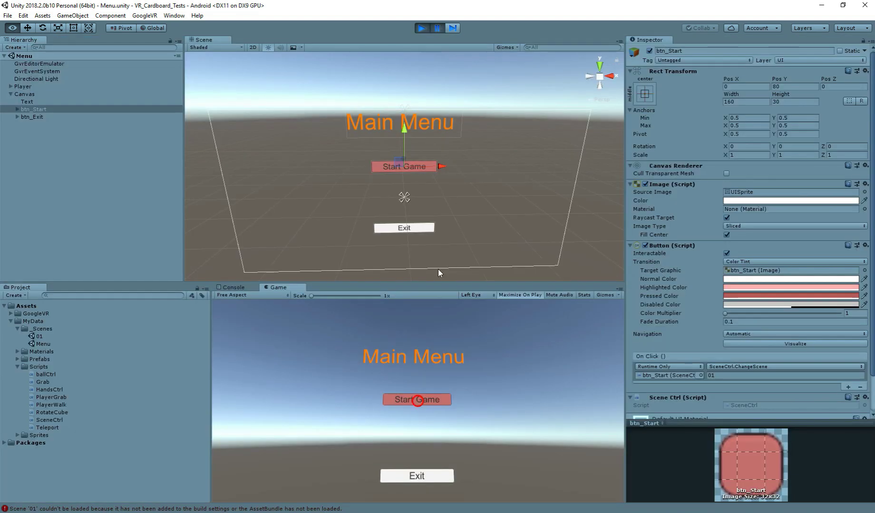
pyautogui.moveTo(605, 360)
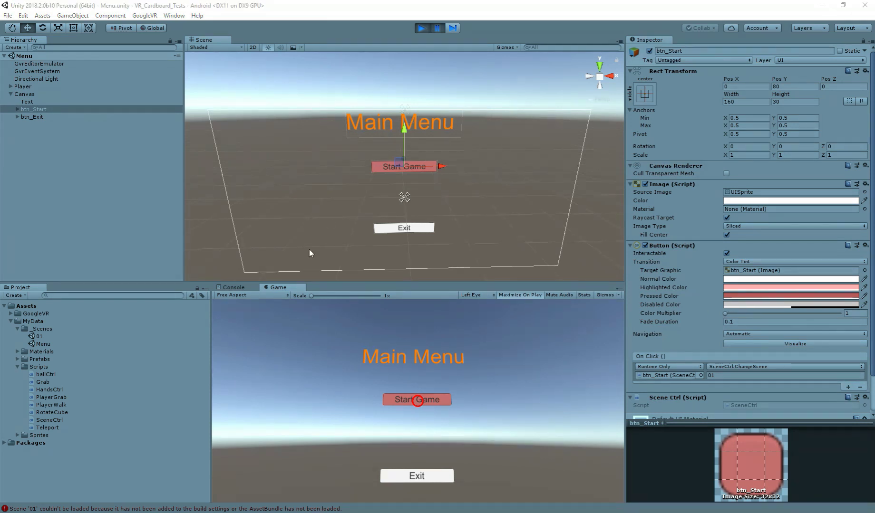
pyautogui.moveTo(317, 109)
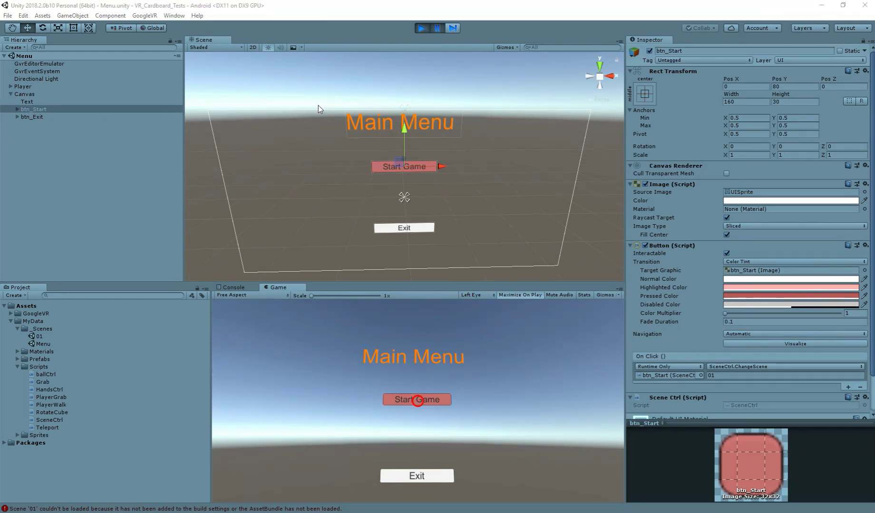
# - Run the menu in play mode, where Start Game reports scene 01 missing from the build
pyautogui.click(421, 27)
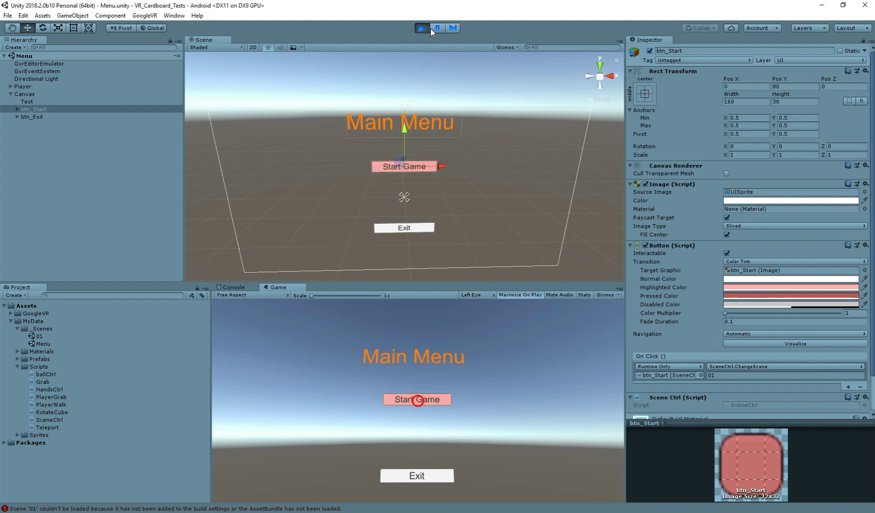
# - Stop play mode, add the Menu scene to Scenes In Build and move it above scene 01
pyautogui.click(8, 15)
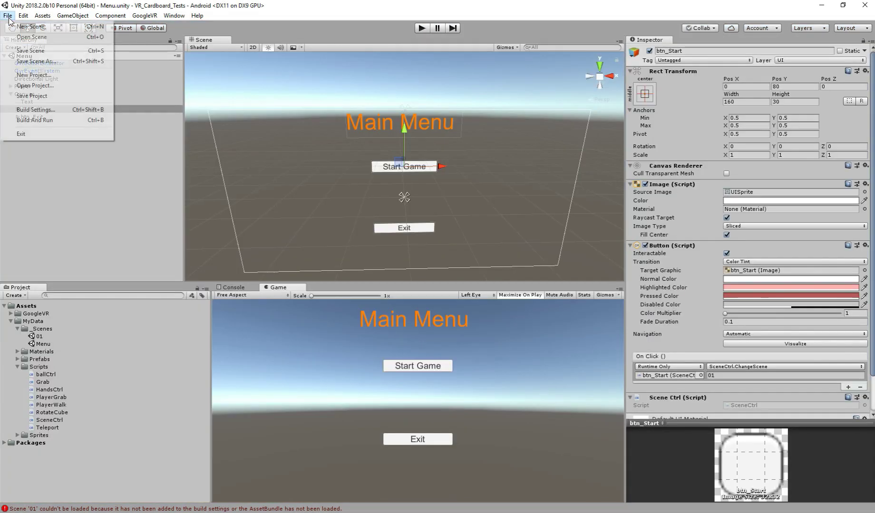
pyautogui.click(36, 109)
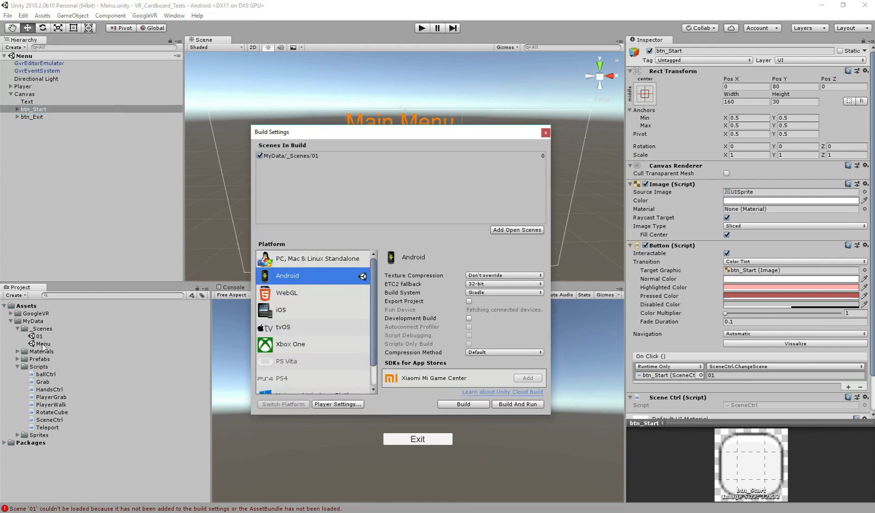
pyautogui.click(517, 230)
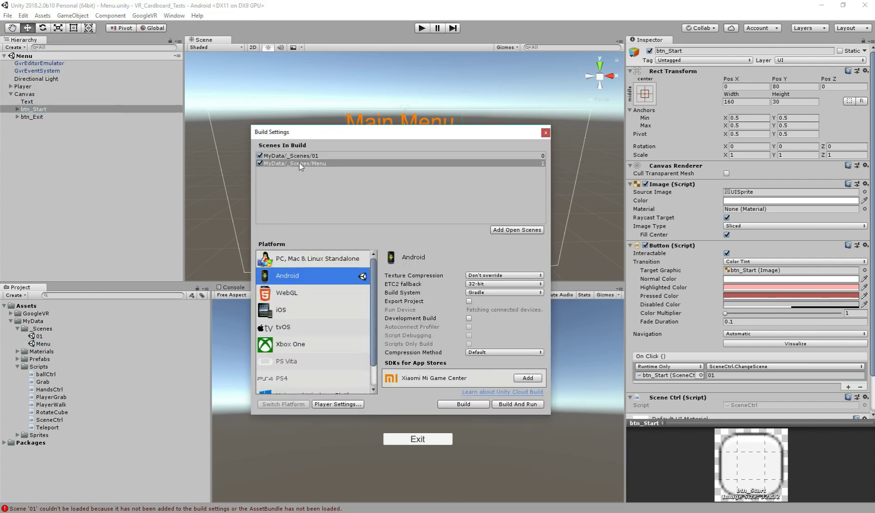
pyautogui.moveTo(302, 162); pyautogui.dragTo(301, 155)
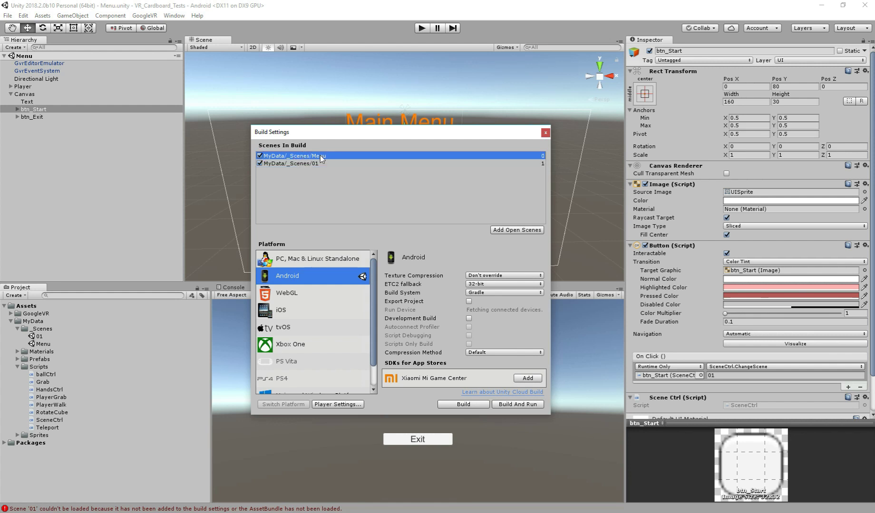
pyautogui.click(544, 133)
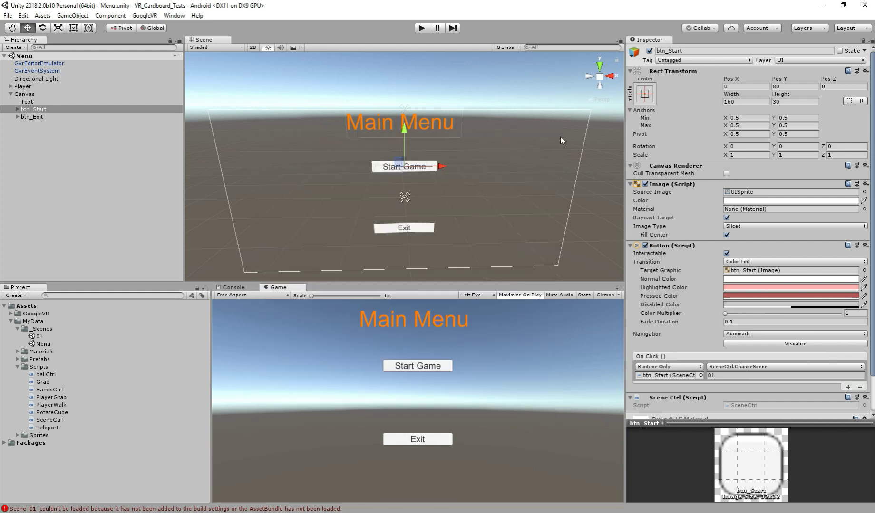
pyautogui.moveTo(420, 28)
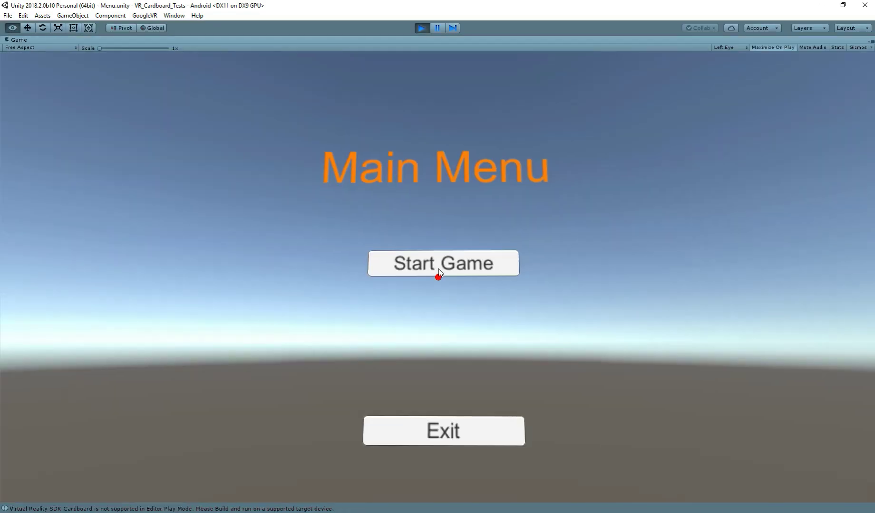
# - Play the Menu scene and press Start Game, which now loads scene 01
pyautogui.click(442, 264)
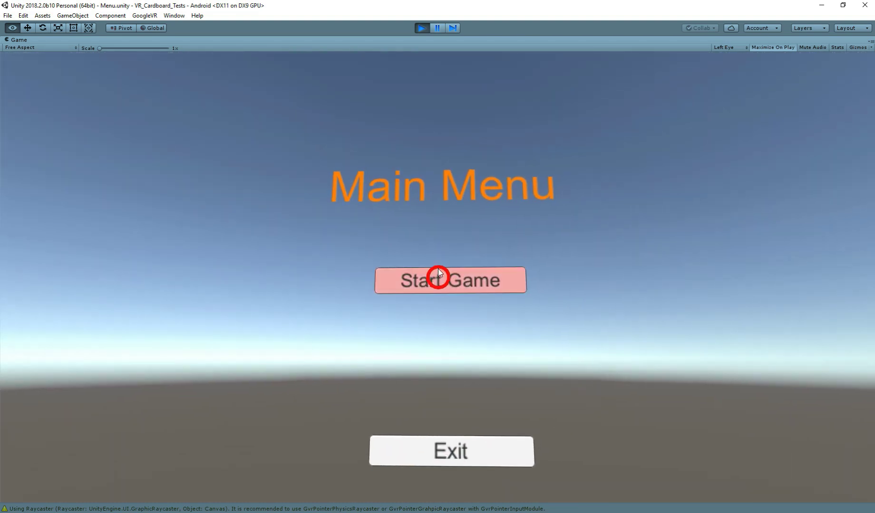
pyautogui.click(450, 281)
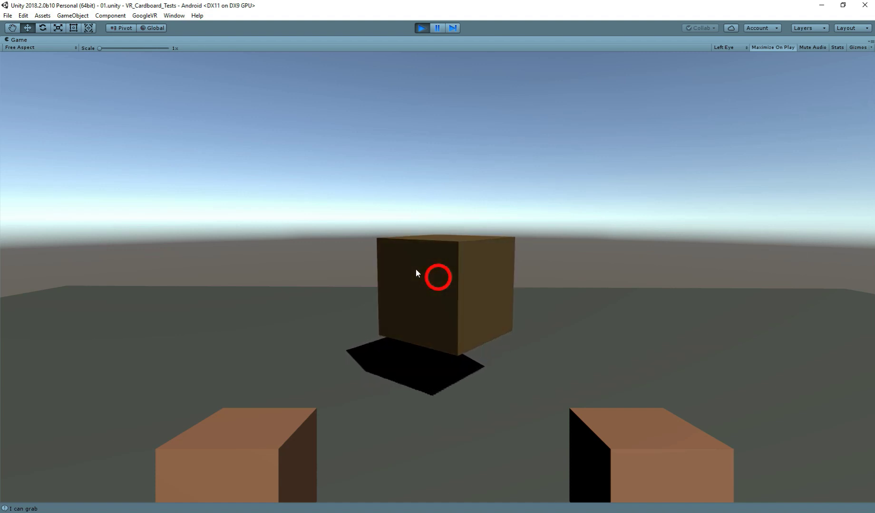
pyautogui.moveTo(424, 284)
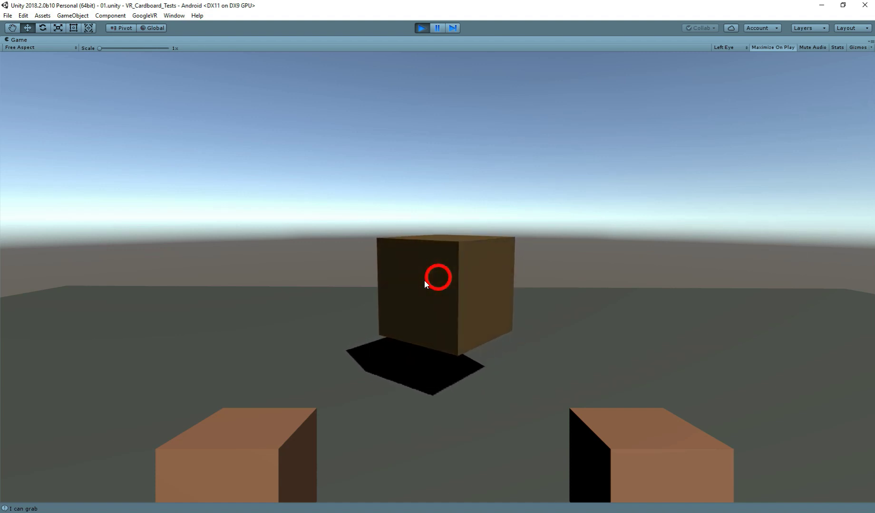